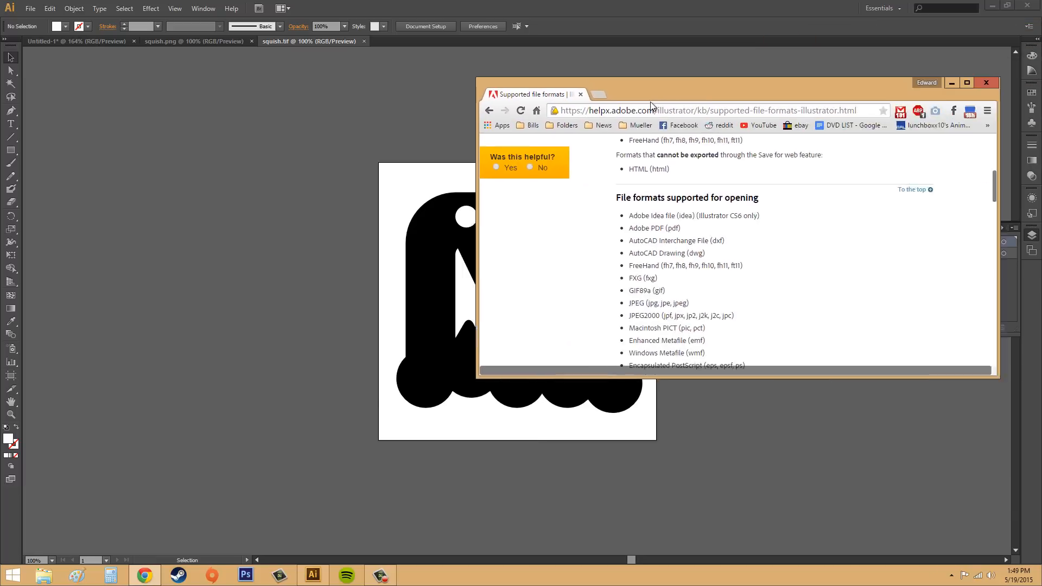
Maximize Chrome, scroll Adobe's open and place file-format lists, then return to Illustrator
click(967, 82)
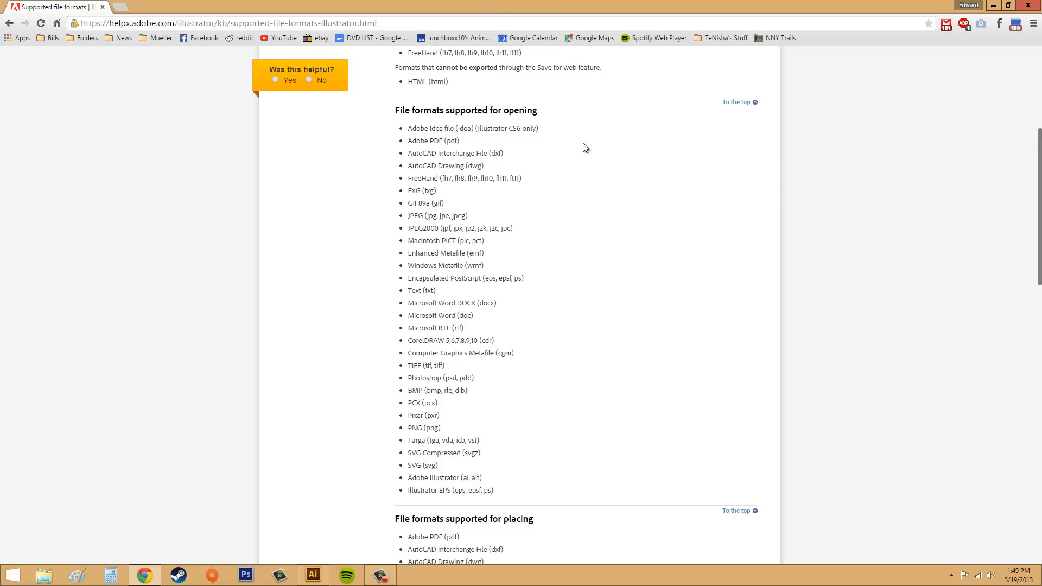
mouse_move(455, 220)
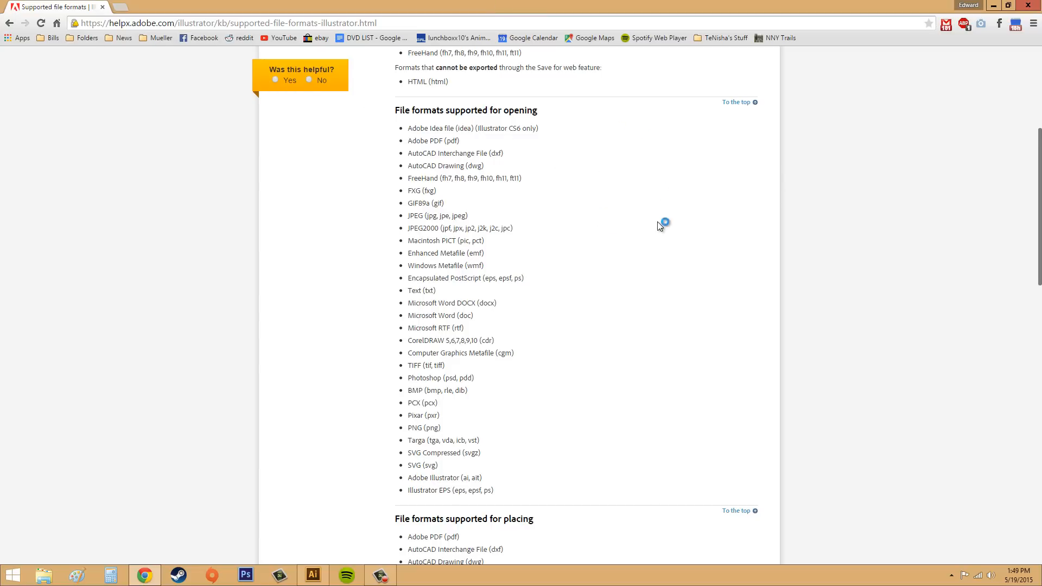
scroll(down, 3)
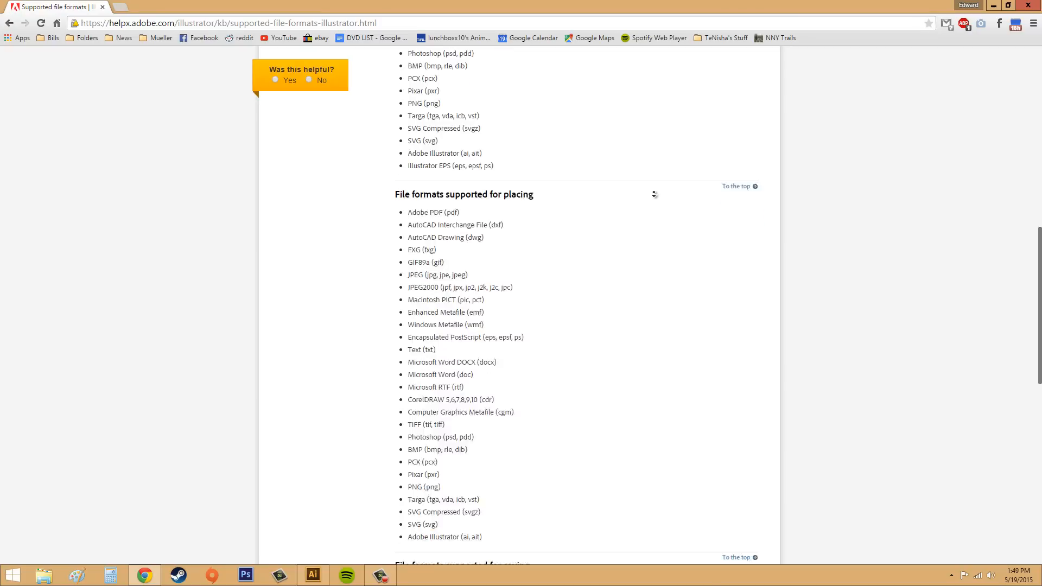
scroll(down, 3)
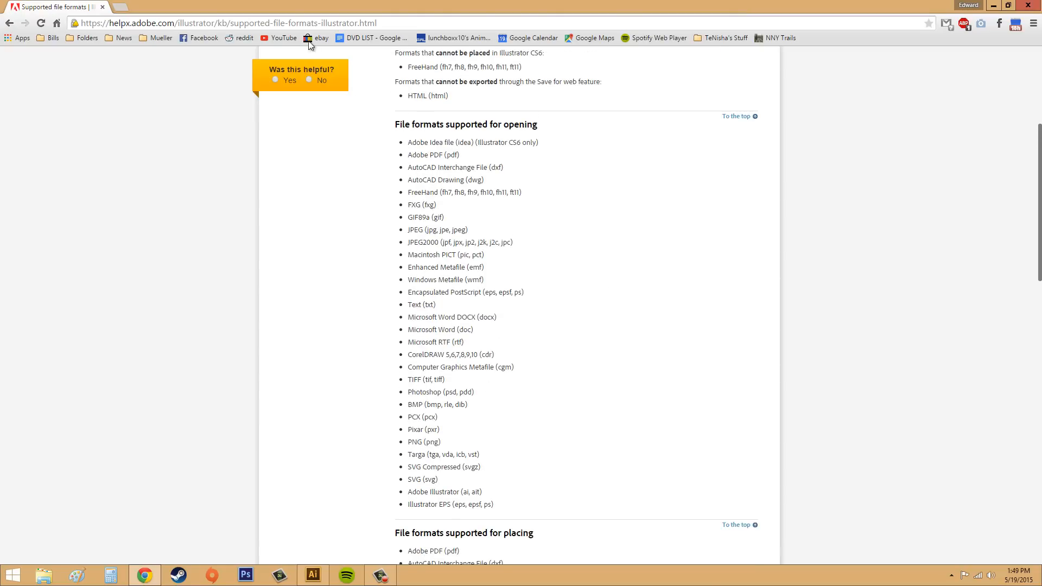
click(313, 574)
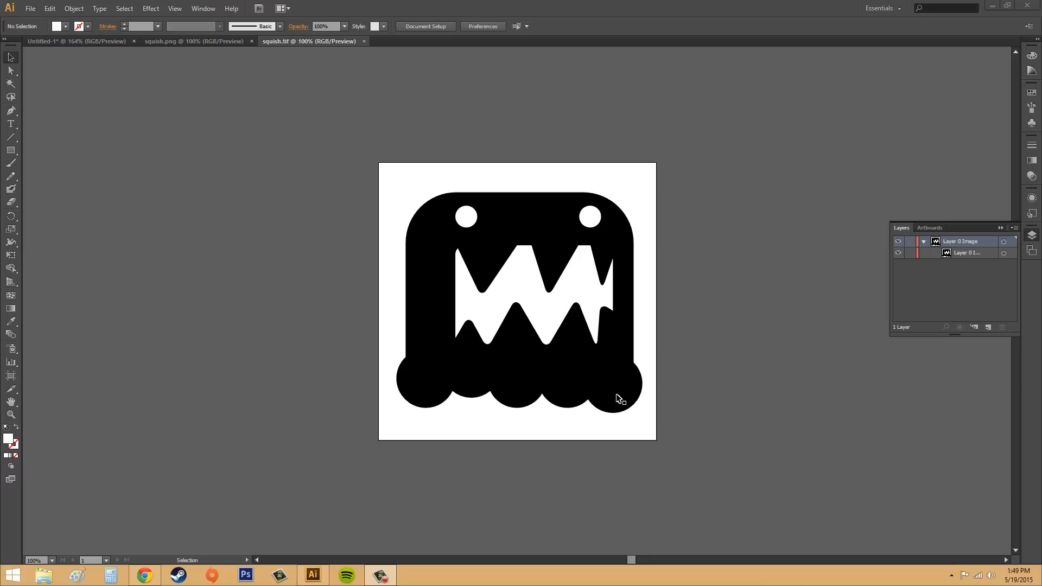
mouse_move(188, 265)
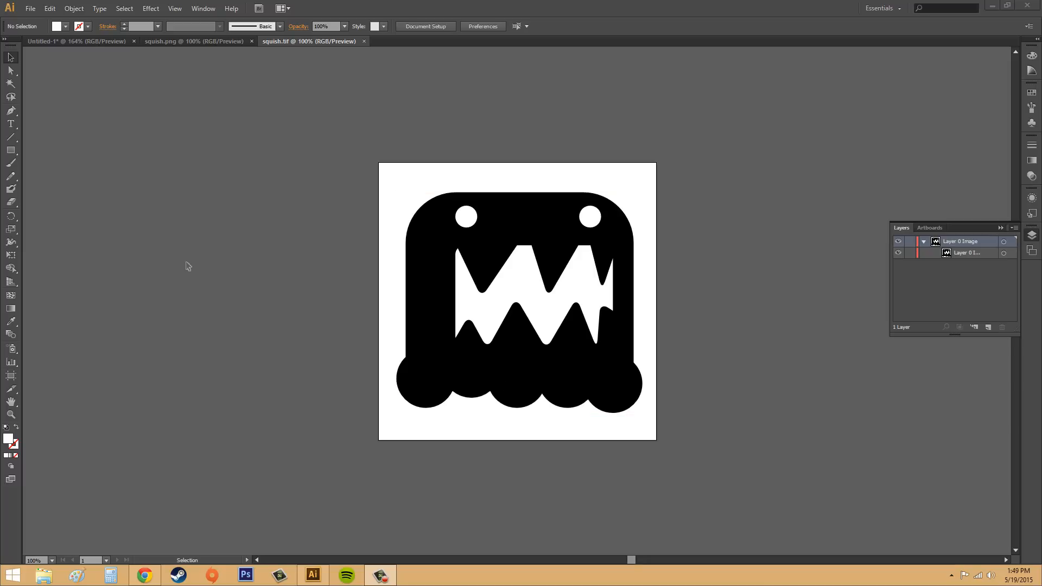
mouse_move(163, 217)
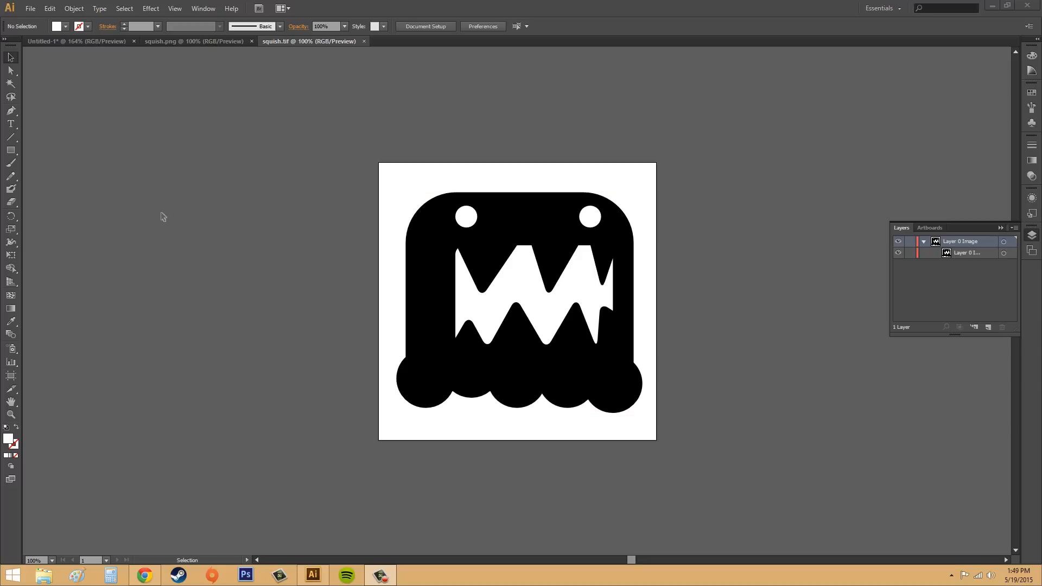
mouse_move(172, 248)
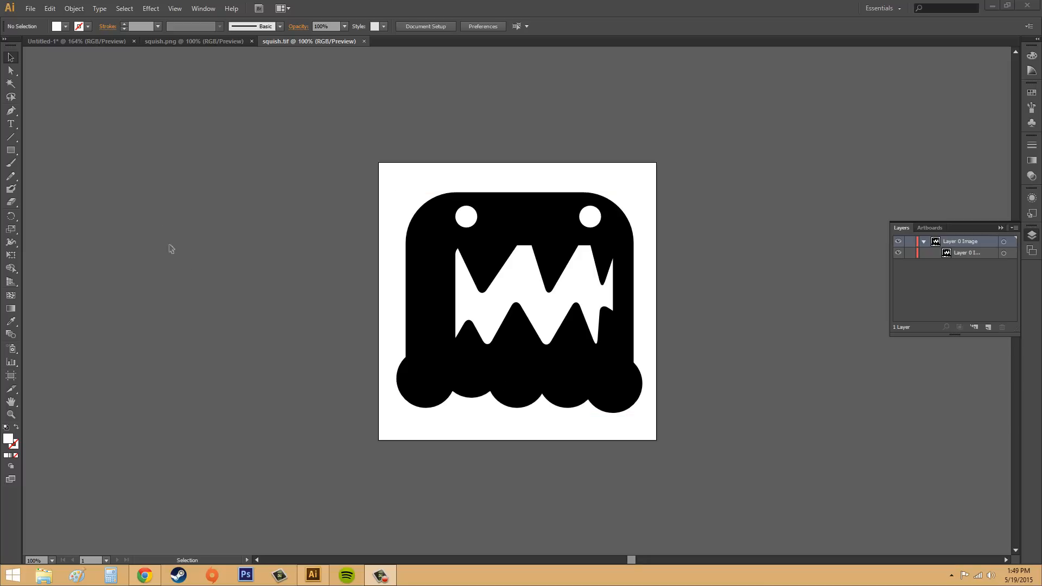
mouse_move(30, 8)
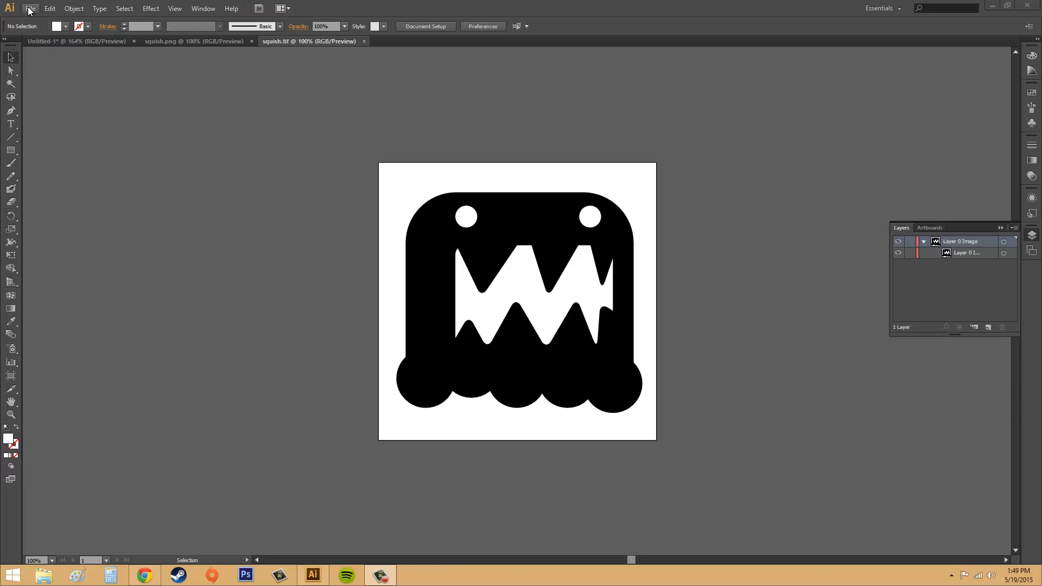
Open squish.tif again and accept creating a second window for it
click(30, 9)
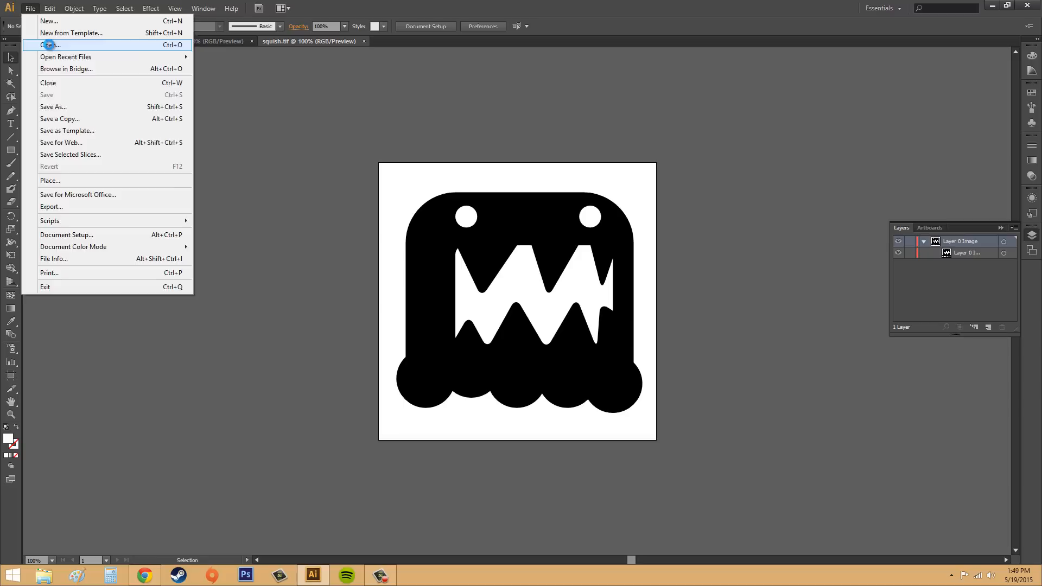
click(50, 44)
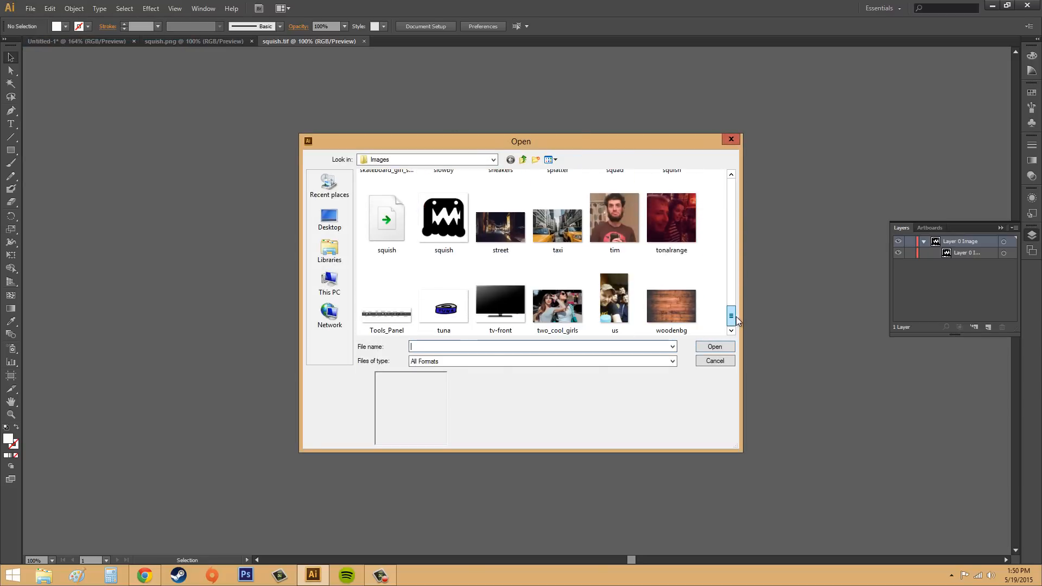
click(443, 217)
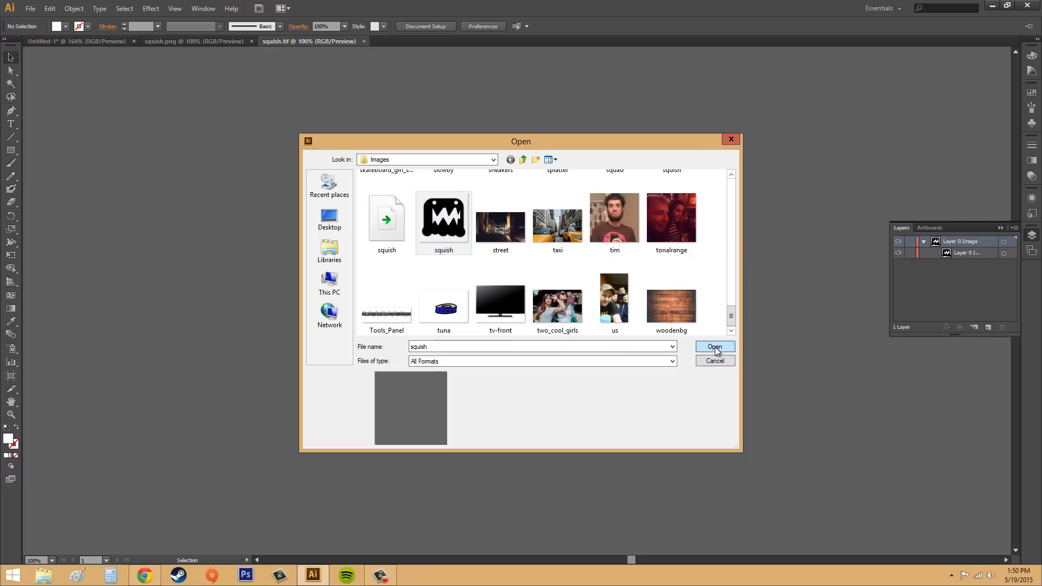
click(714, 346)
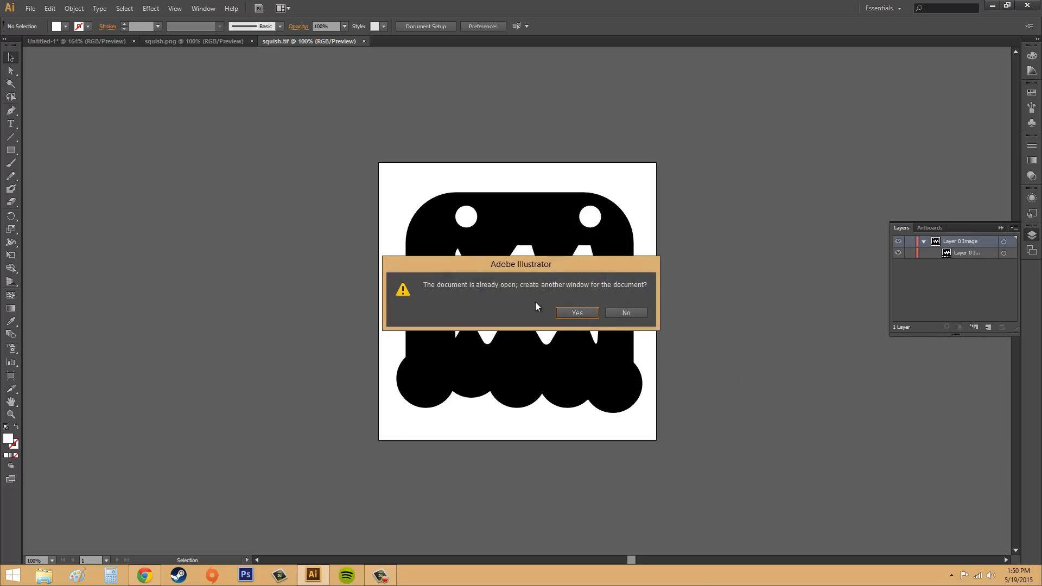
click(575, 312)
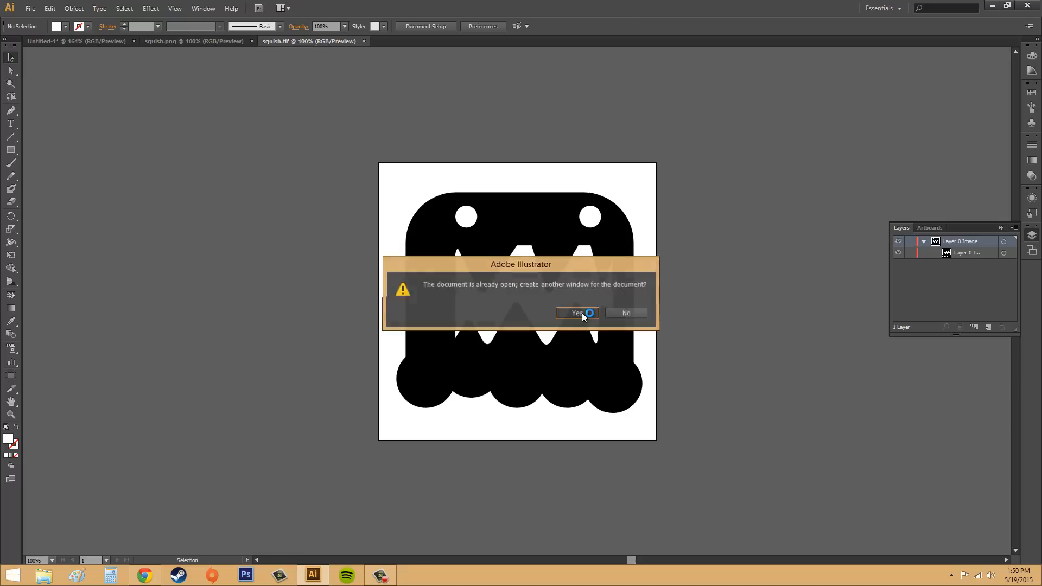
click(575, 313)
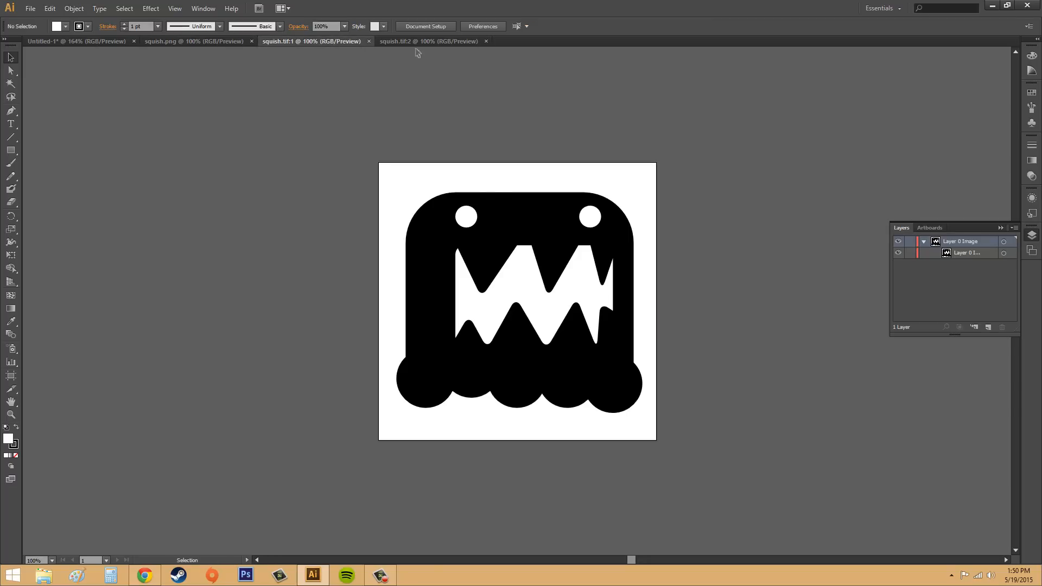
Switch from squish.tif:2 to the squish.png document and select its monster image
click(428, 41)
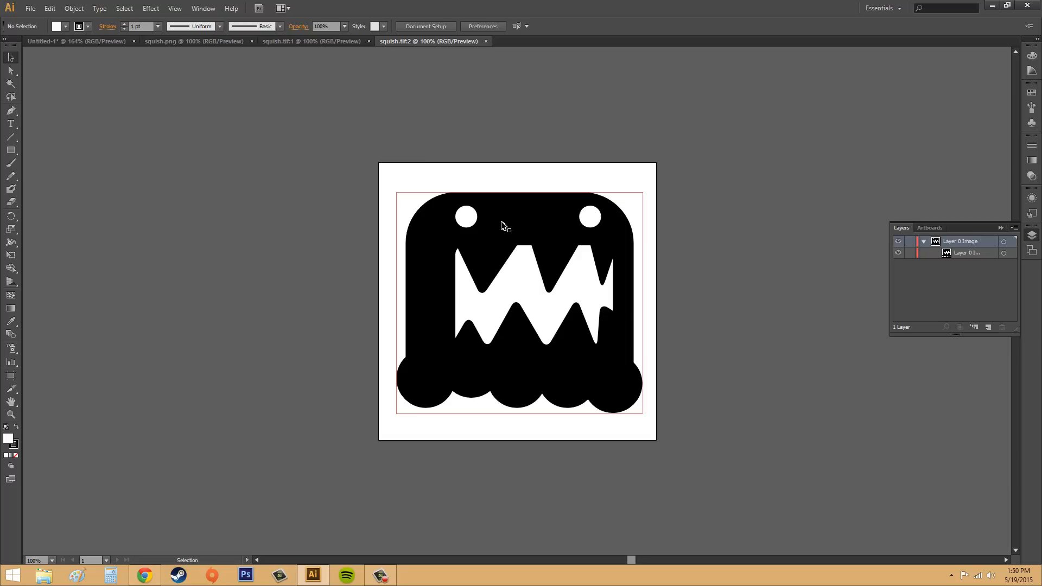
click(193, 41)
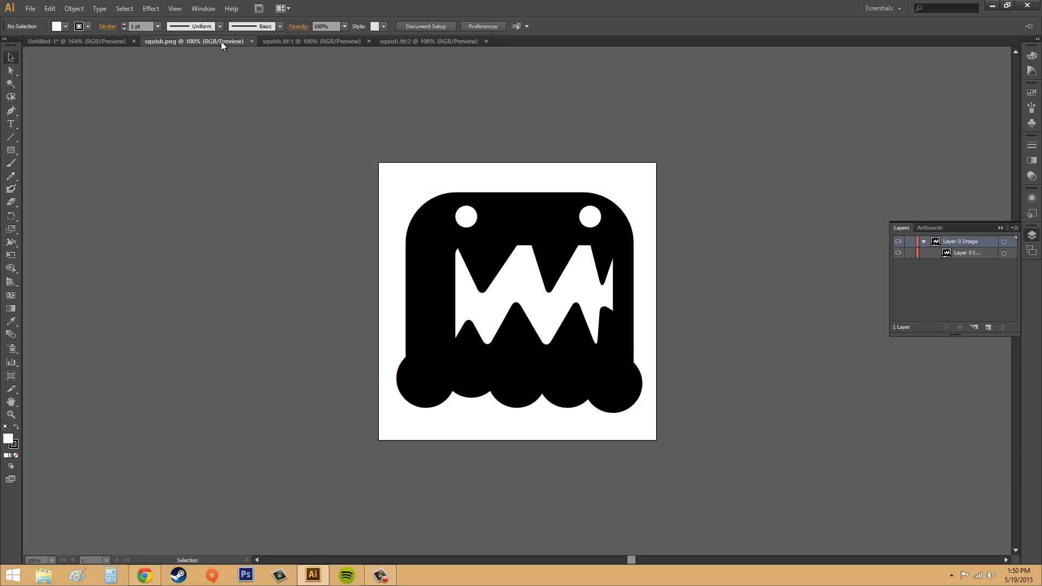
click(517, 301)
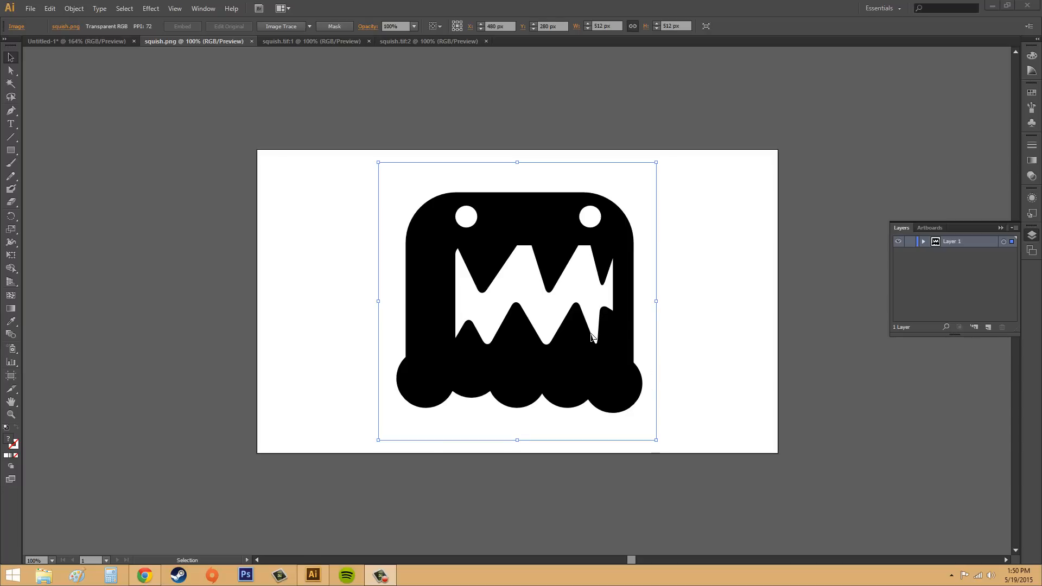
mouse_move(243, 108)
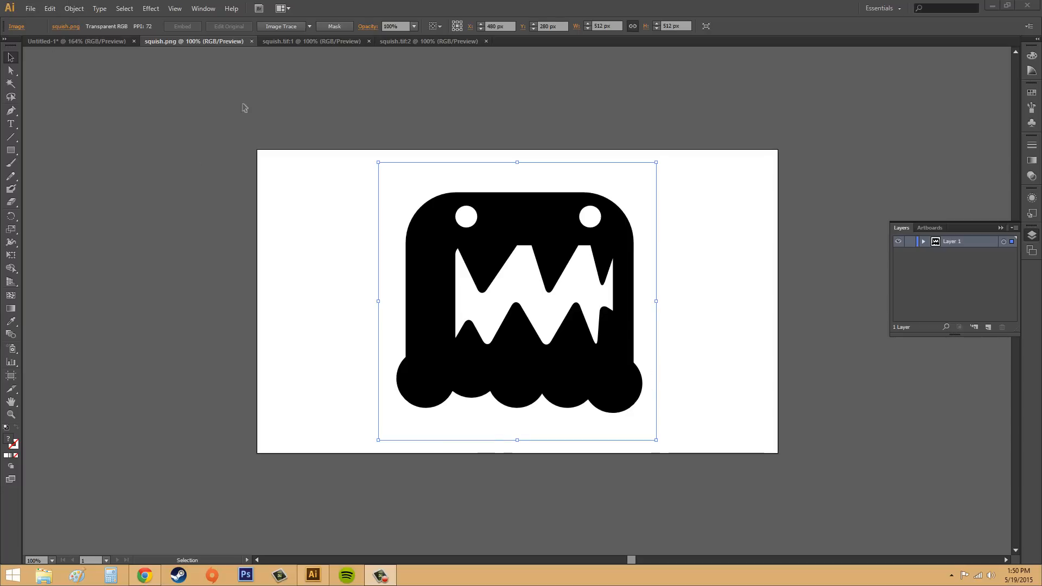
click(30, 8)
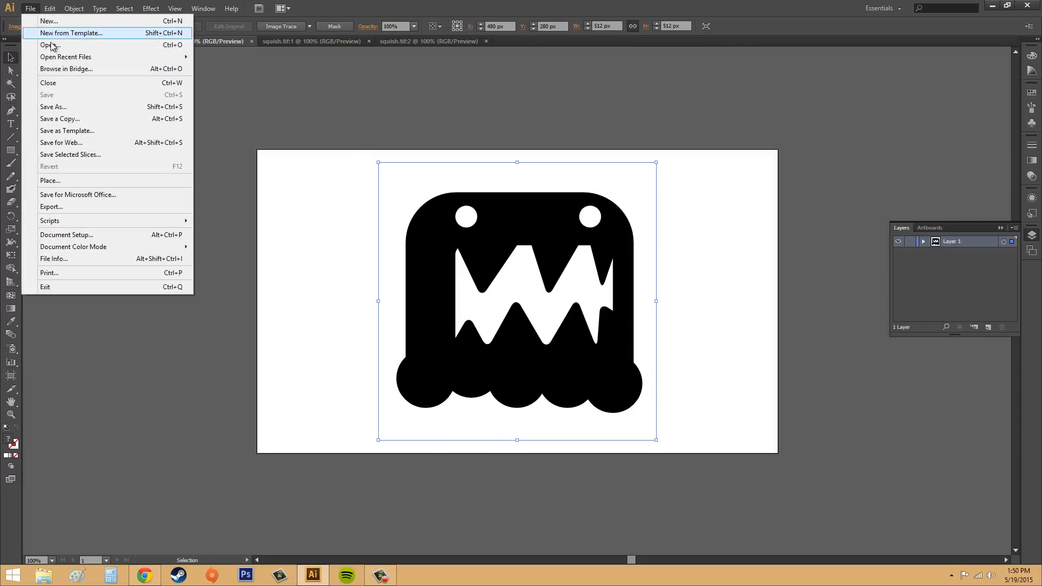
Open art_003, bangthis, bass and bike_at_sunset together in one Open dialog
click(50, 44)
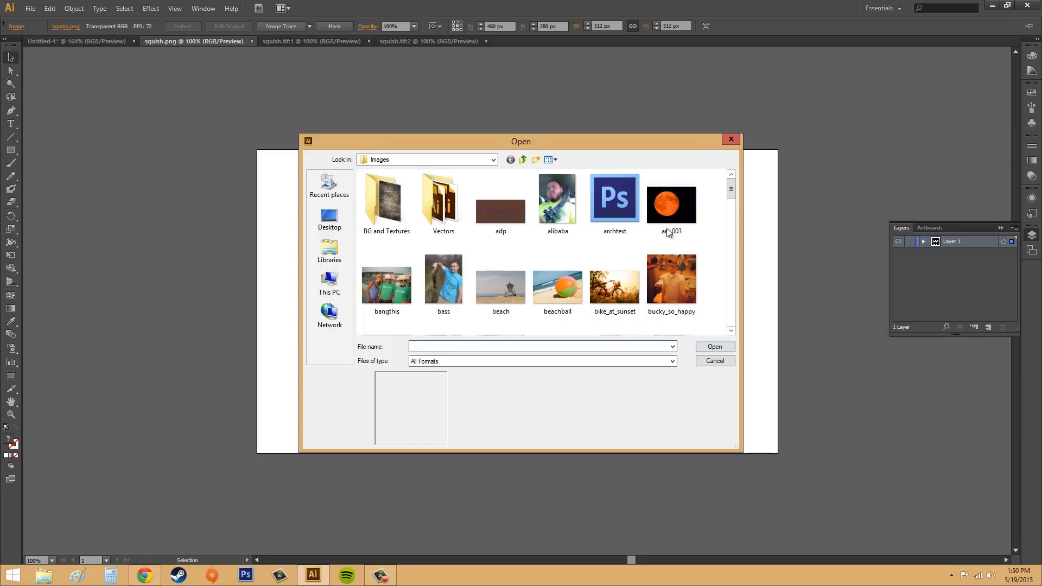
click(386, 279)
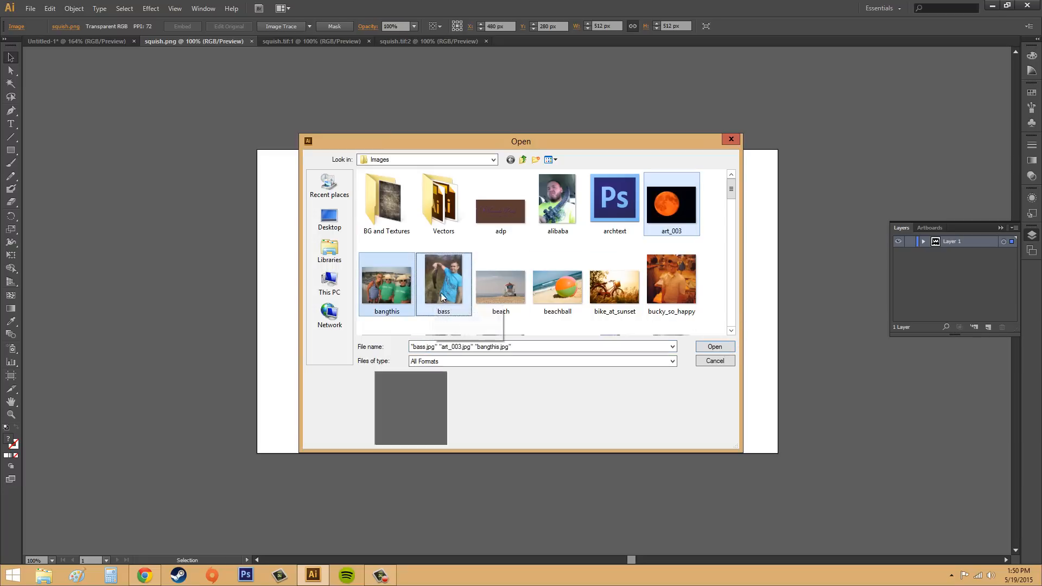
click(613, 279)
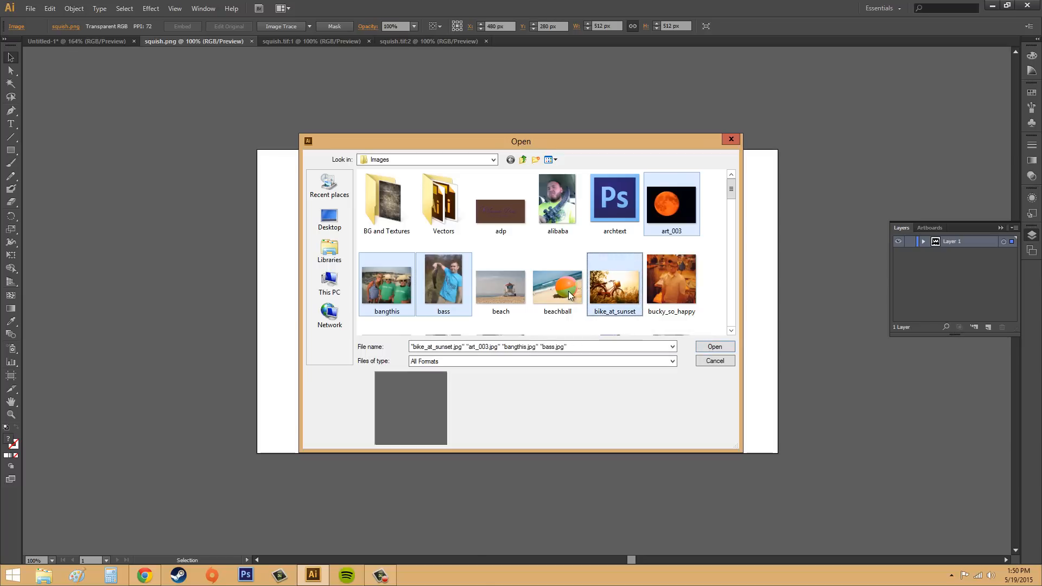
mouse_move(628, 290)
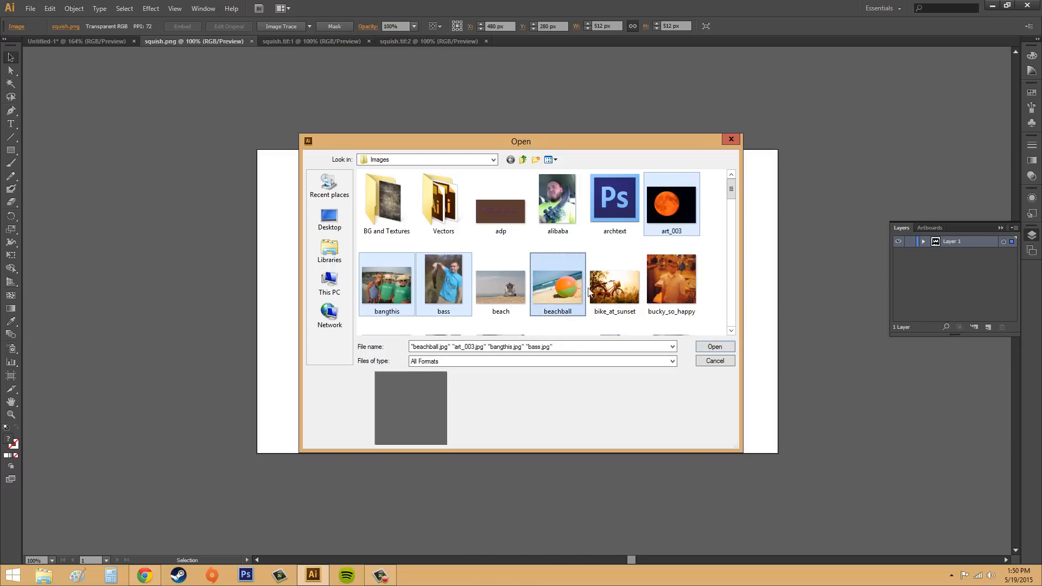
click(614, 279)
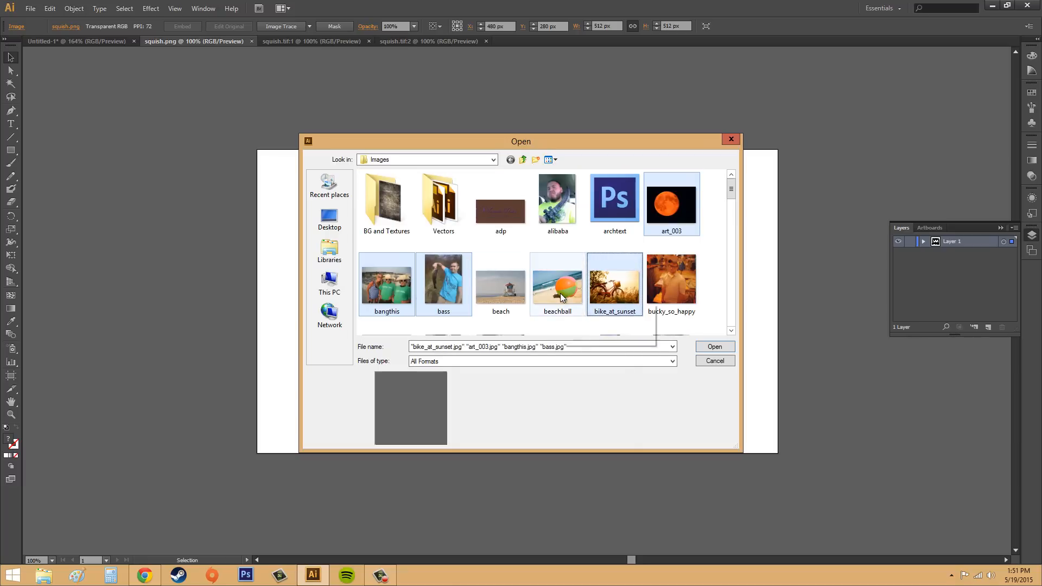
click(714, 346)
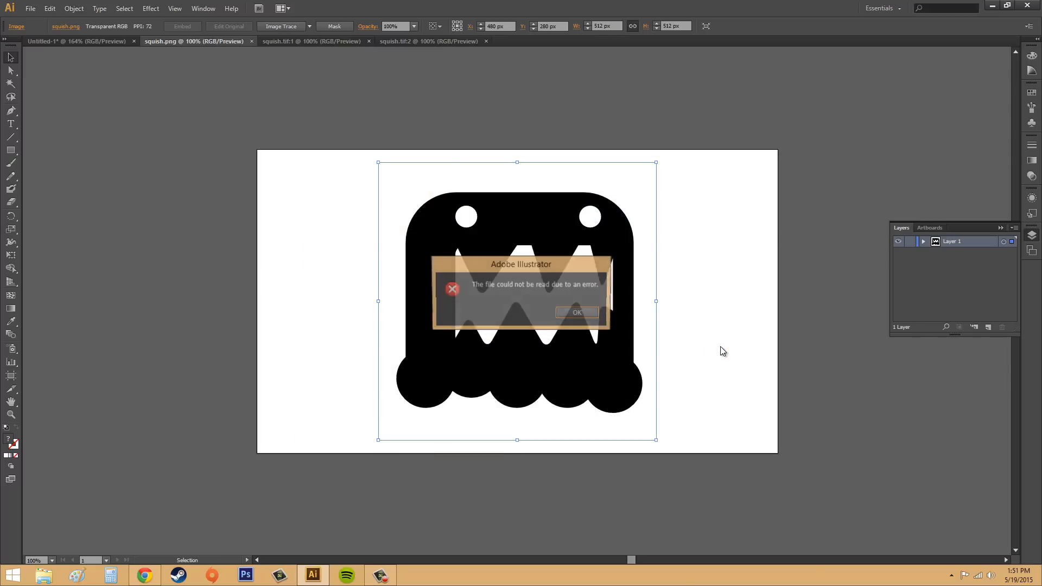
Dismiss the unreadable-file error and cycle the photo tabs, ending on bangthis.jpg
click(576, 313)
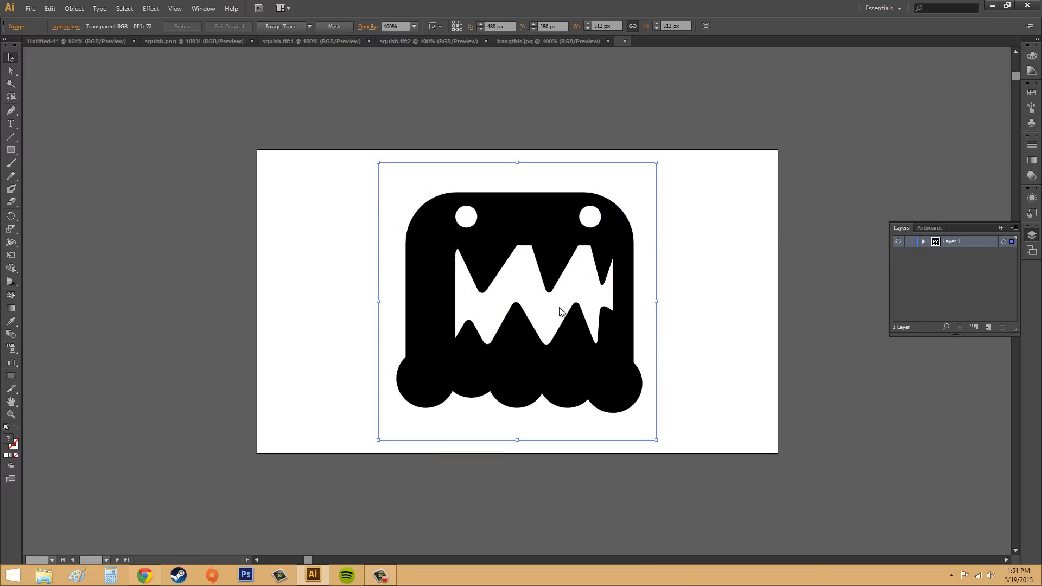
click(788, 41)
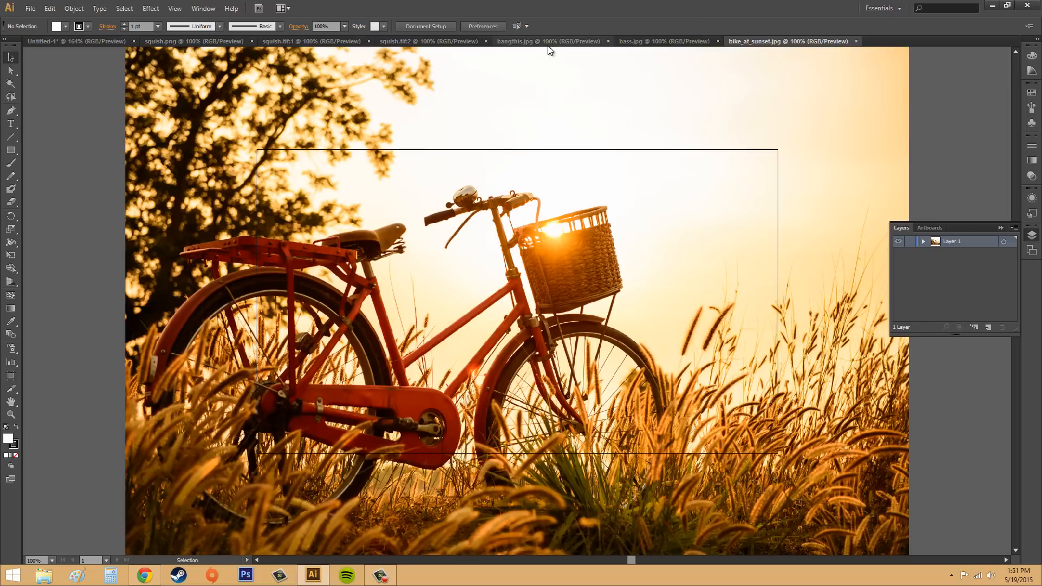
click(663, 41)
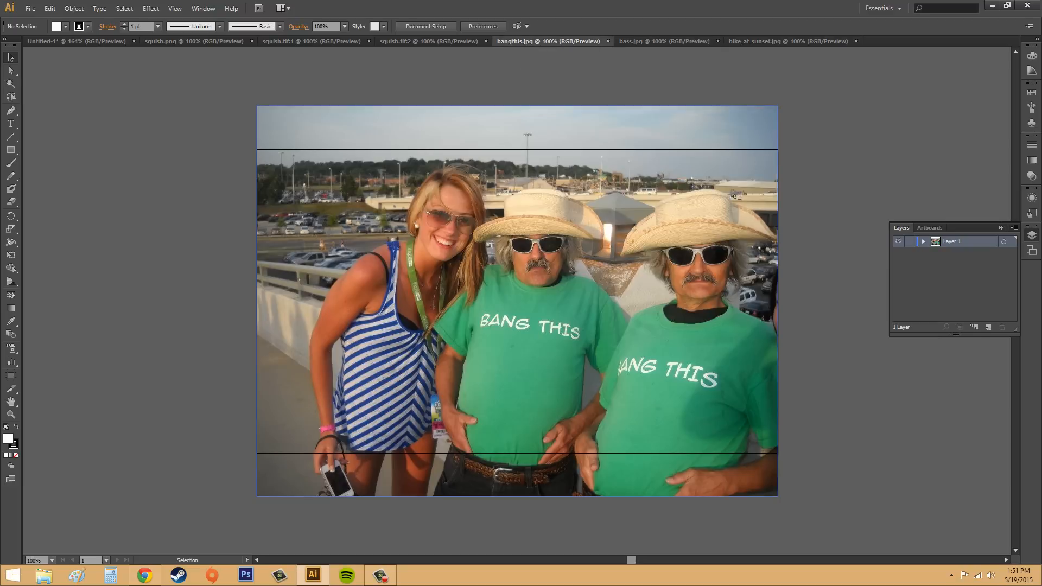
click(663, 41)
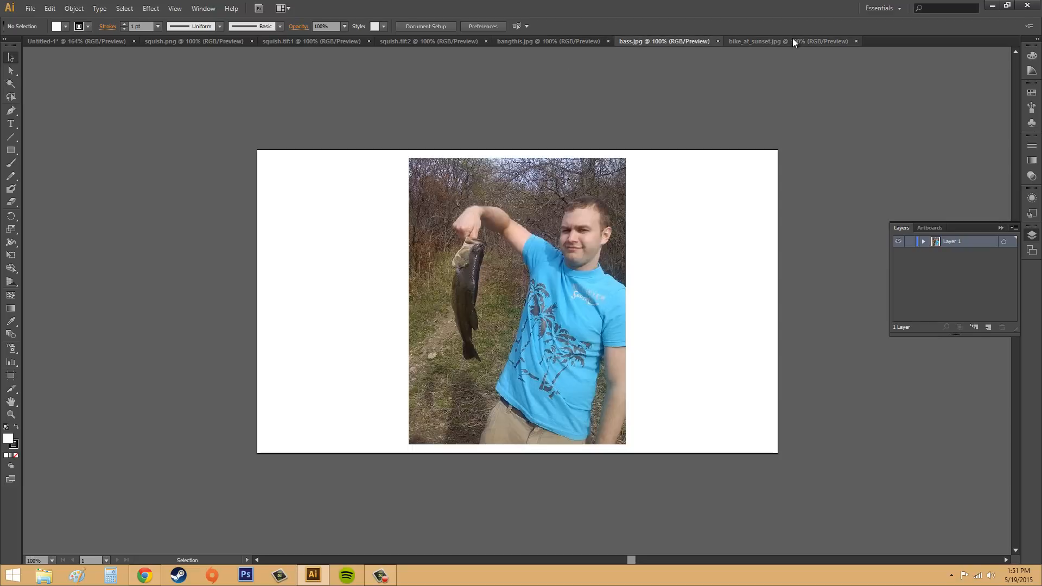
click(754, 41)
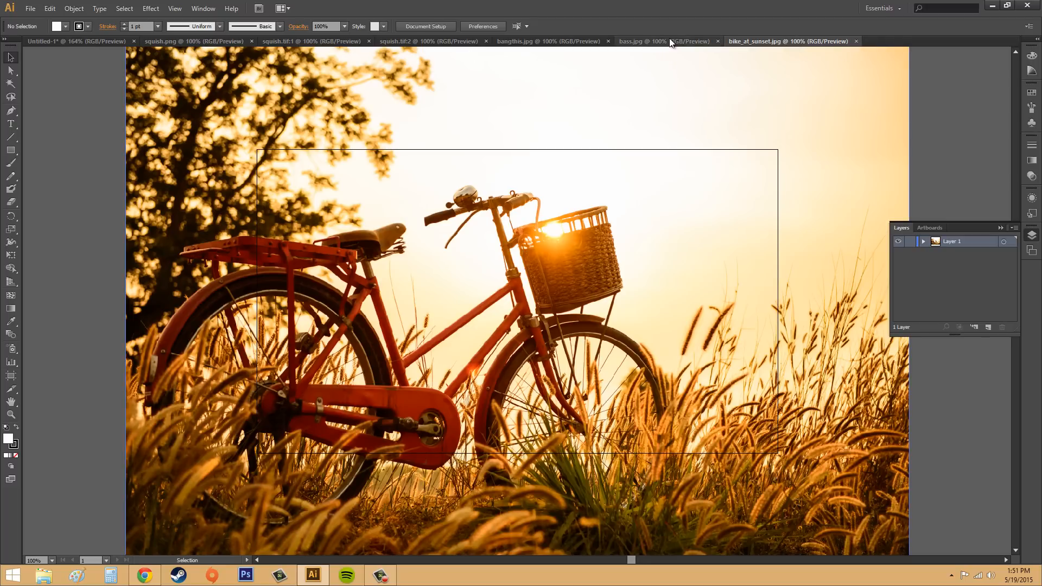
click(548, 41)
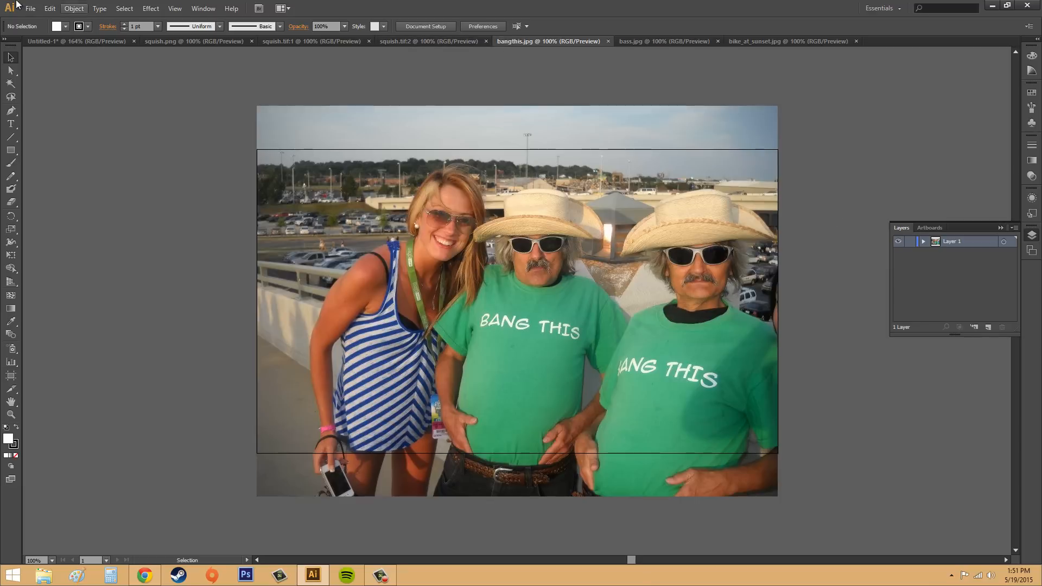
mouse_move(77, 64)
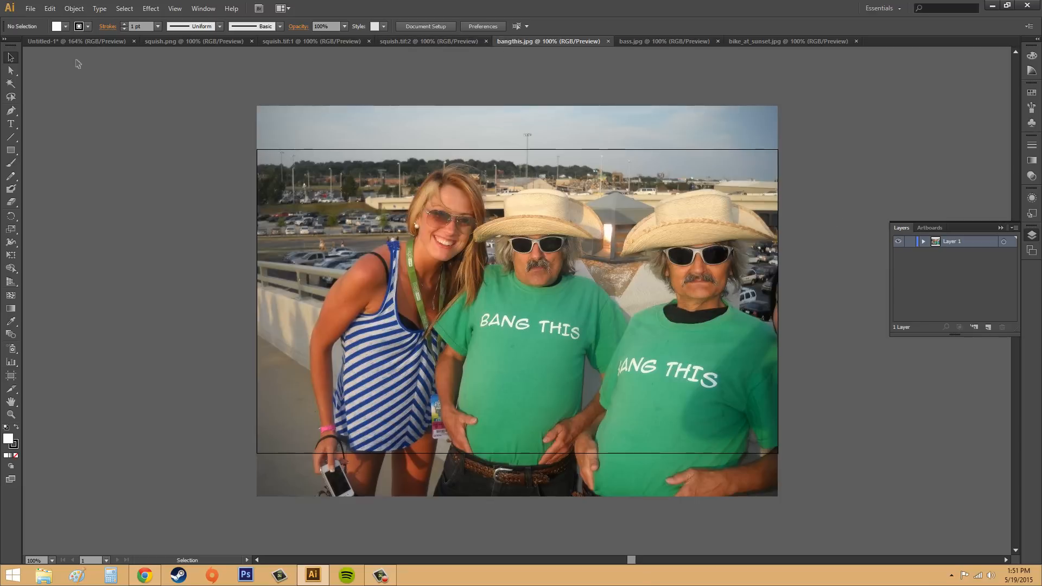
click(29, 8)
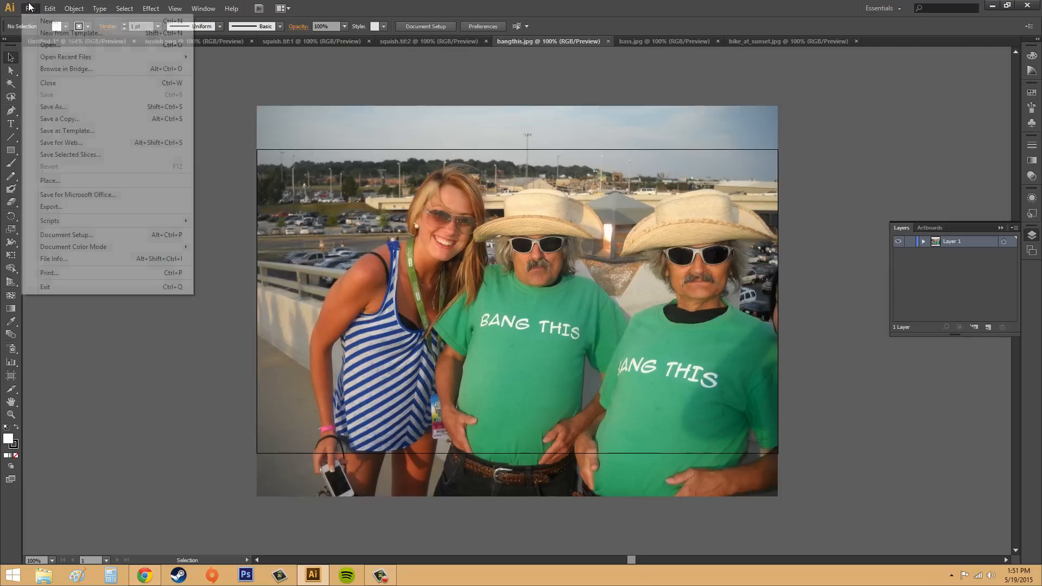
Create a new Web-profile document at 960 × 560 px
click(47, 21)
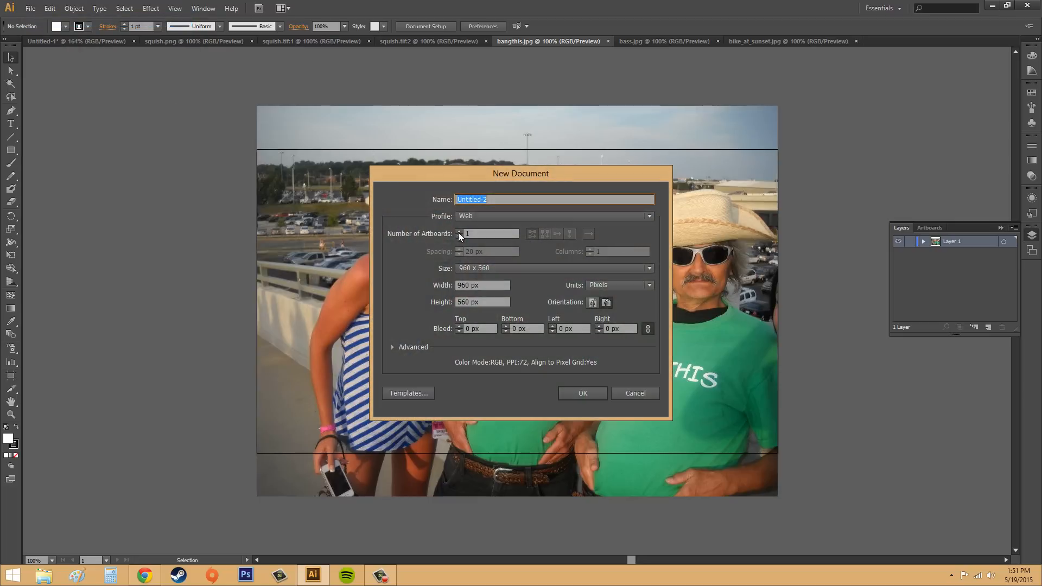
click(581, 393)
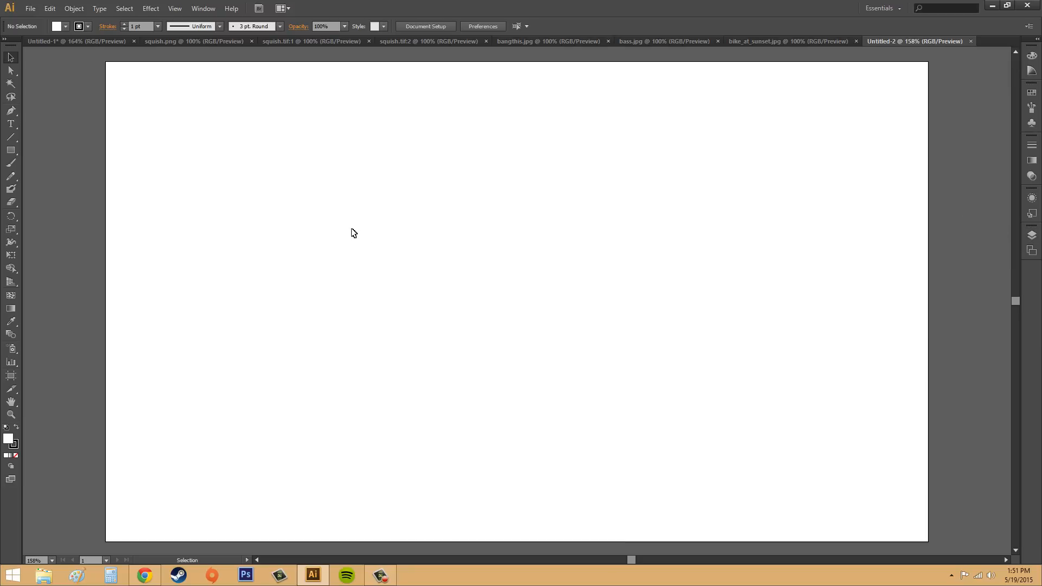
mouse_move(520, 341)
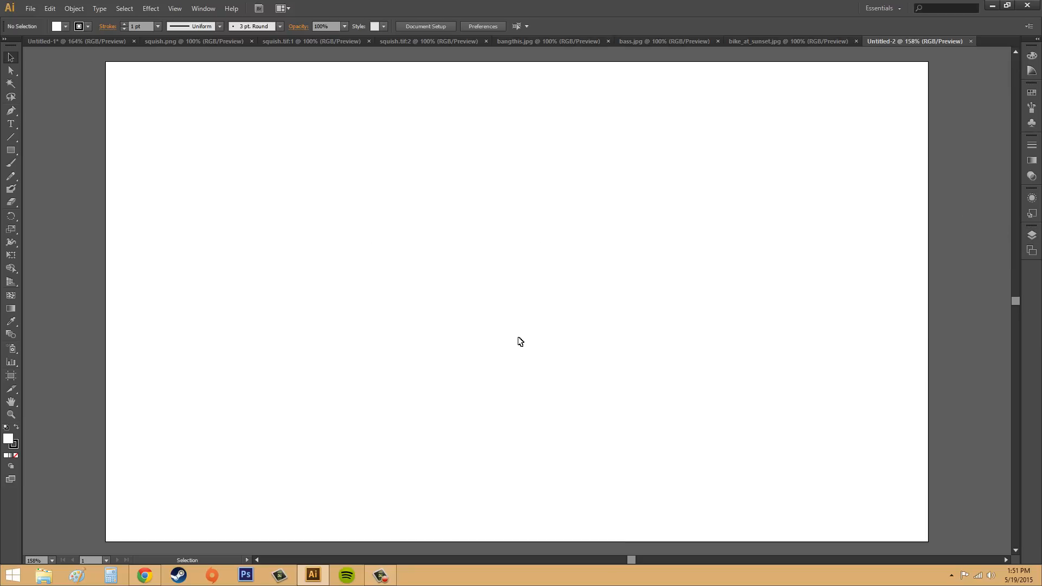
click(30, 8)
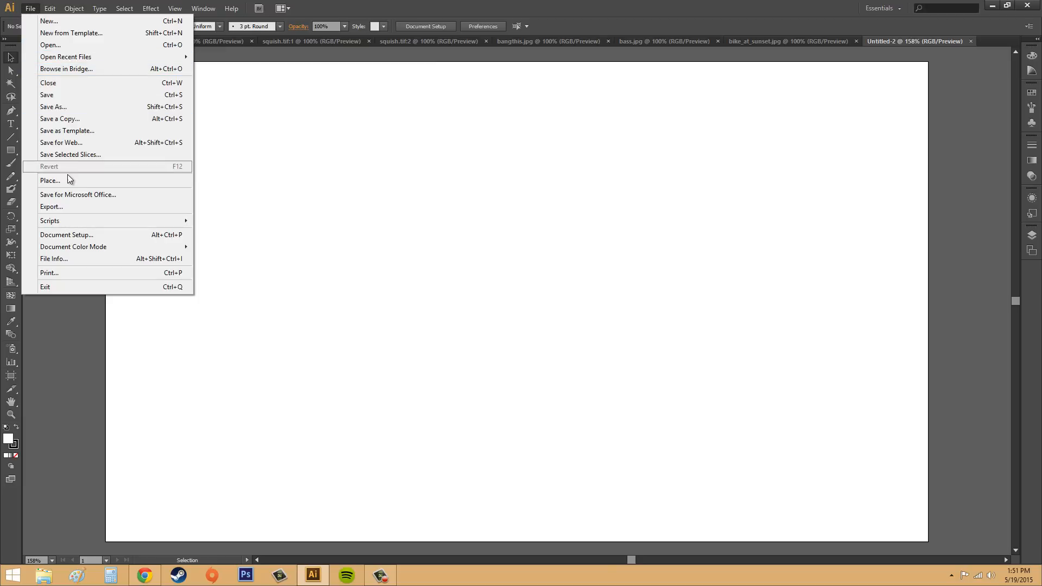
Place the Fullbeardlogo image from the Images folder as a linked file
click(50, 180)
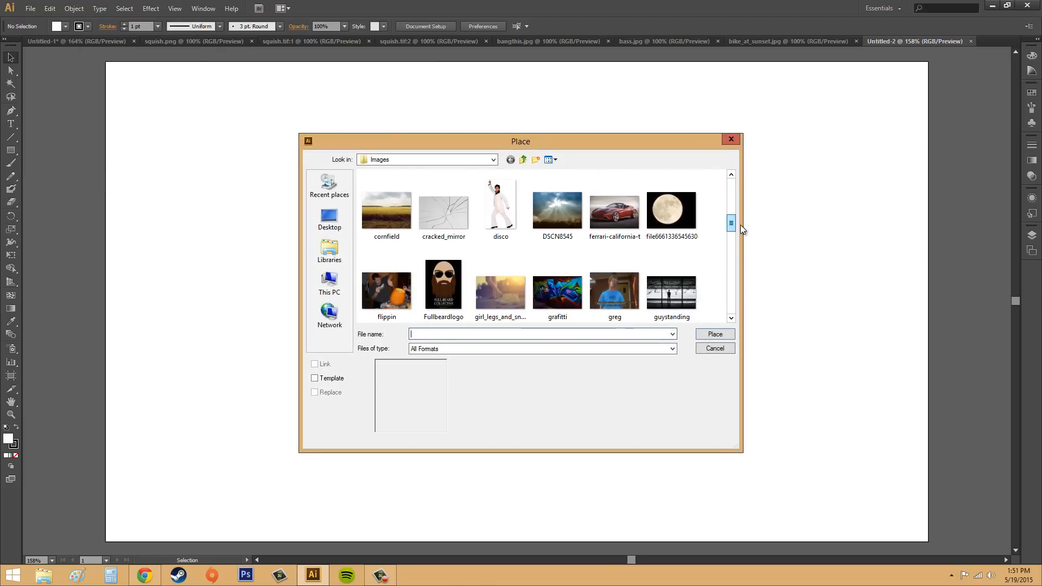
scroll(down, 3)
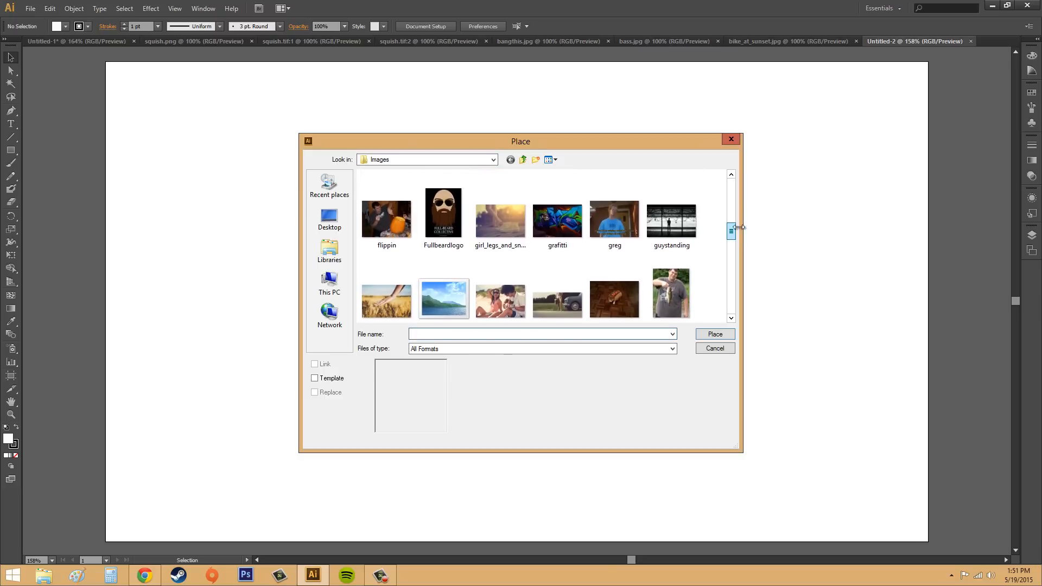
click(442, 213)
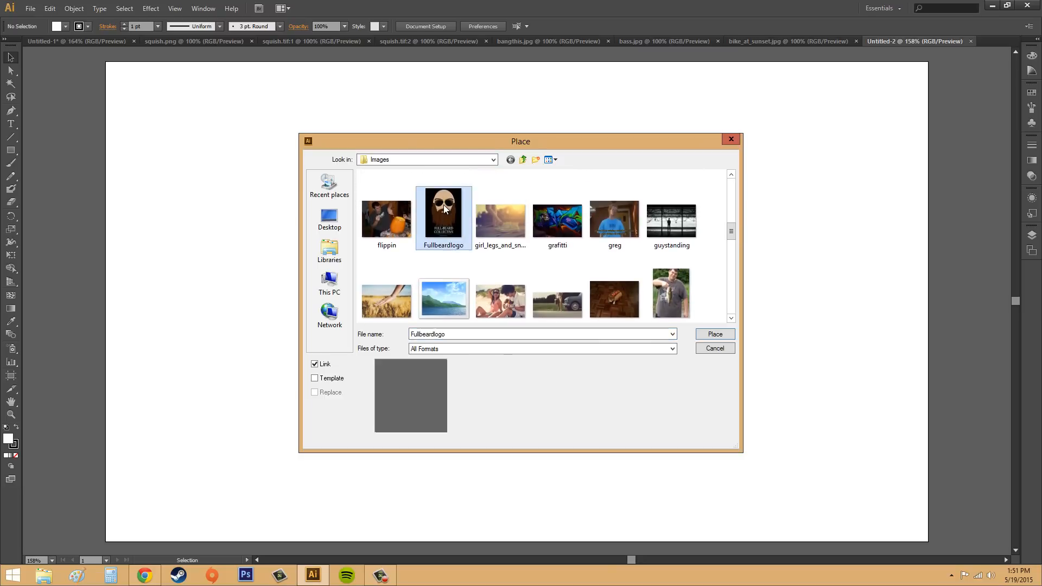
click(714, 334)
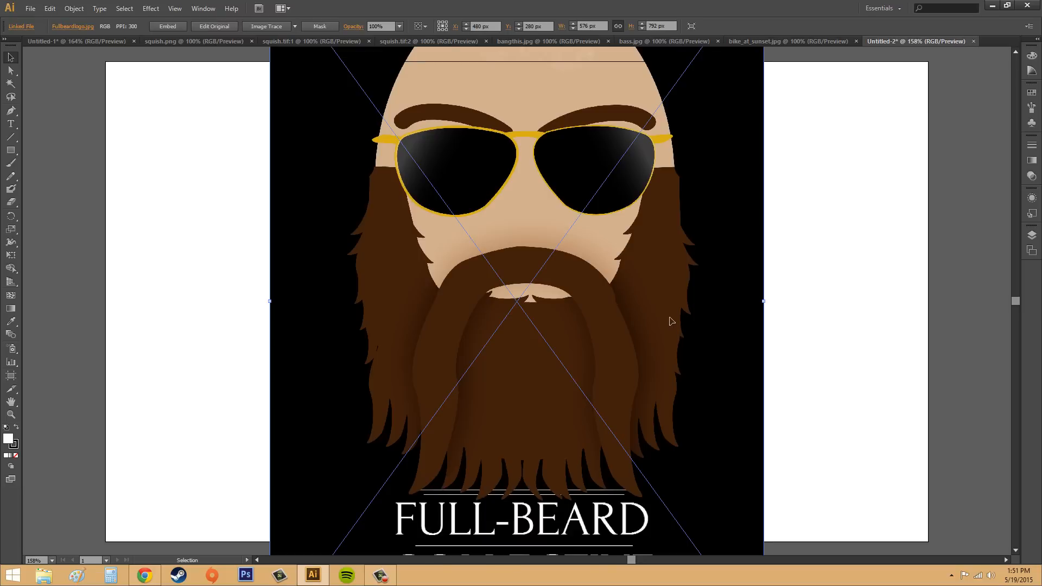
Drag the Full-Beard logo smaller into position near the artboard's right edge
scroll(down, 3)
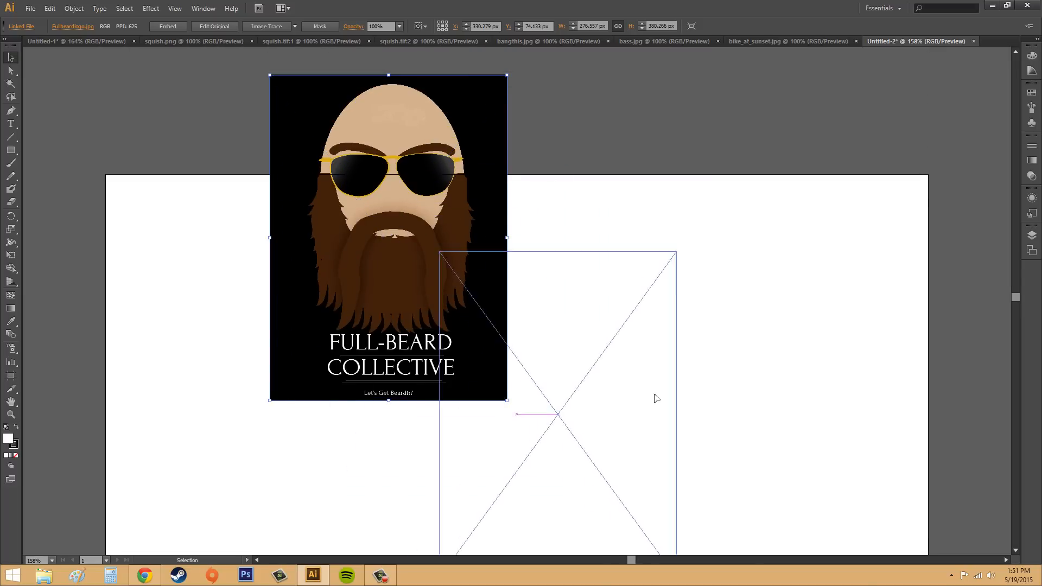
drag(387, 236, 643, 364)
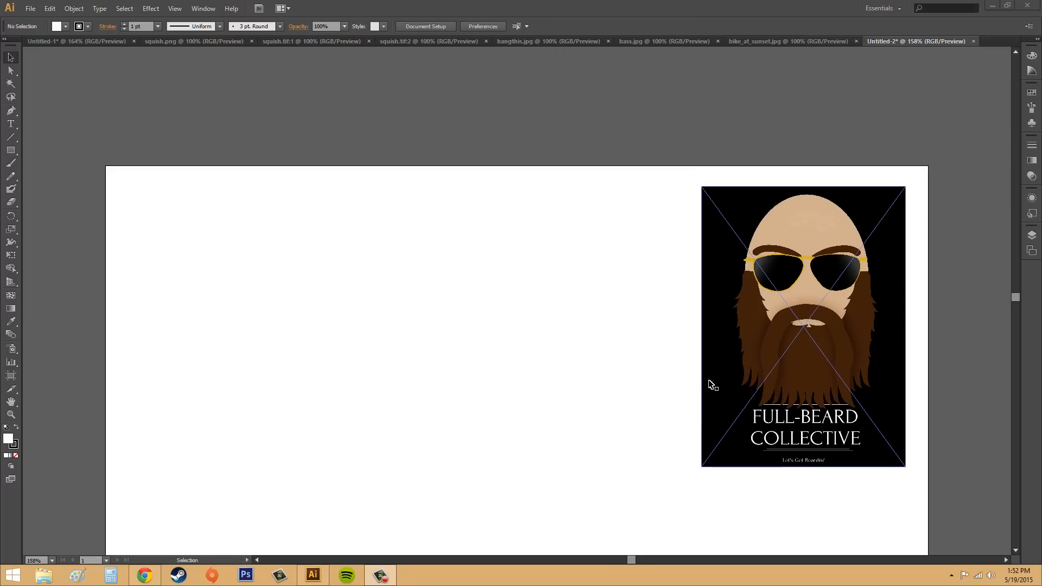
click(30, 9)
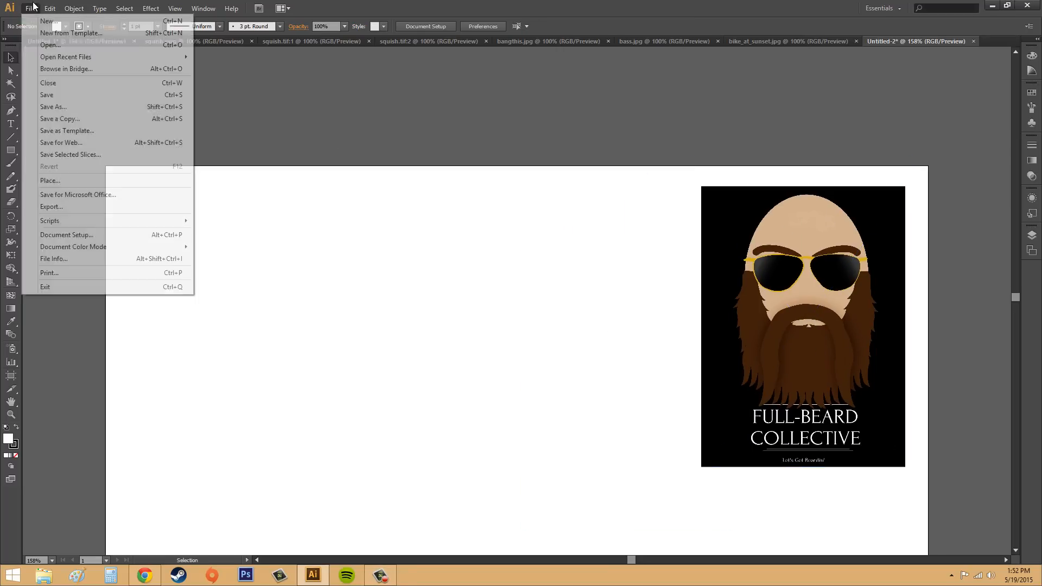
Browse the Place window, where Replace is greyed out, and cancel it
click(50, 180)
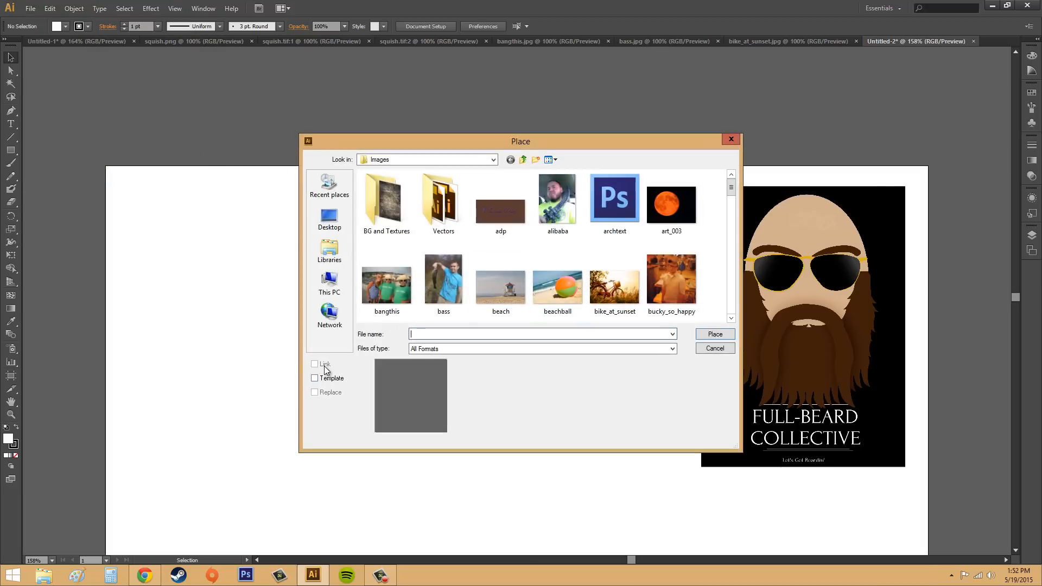
mouse_move(354, 375)
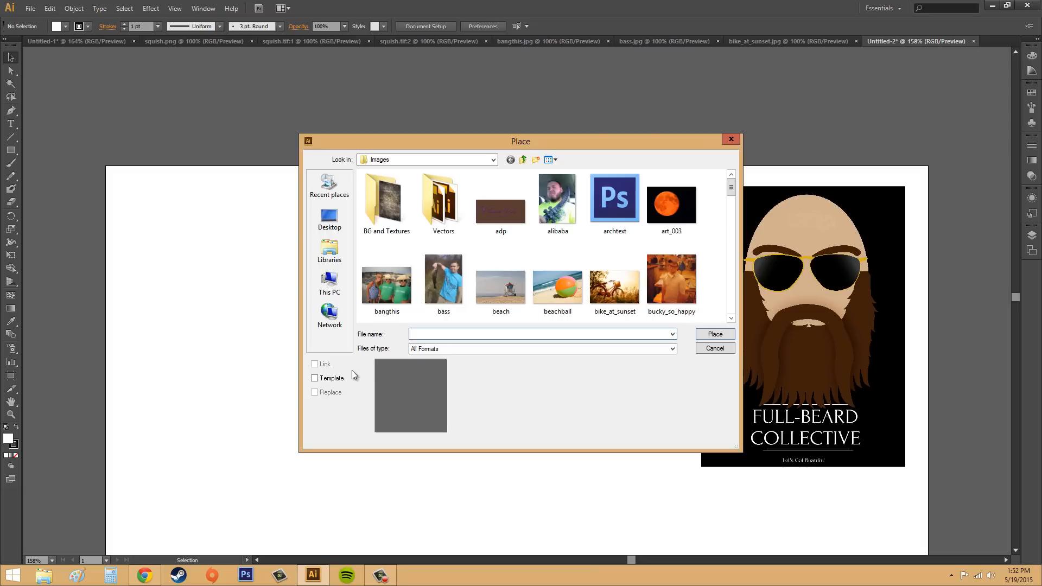
click(538, 333)
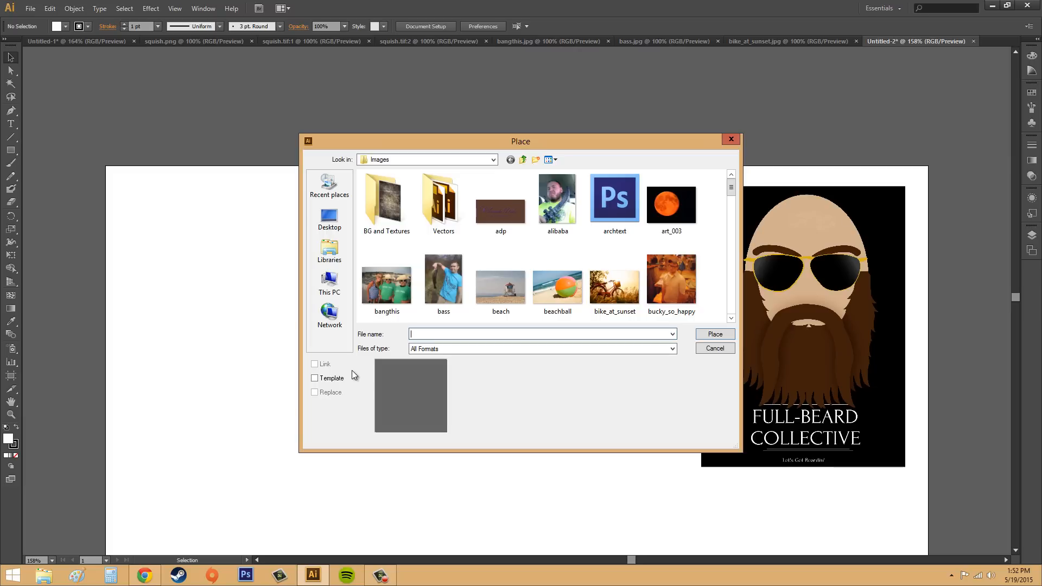
mouse_move(47, 359)
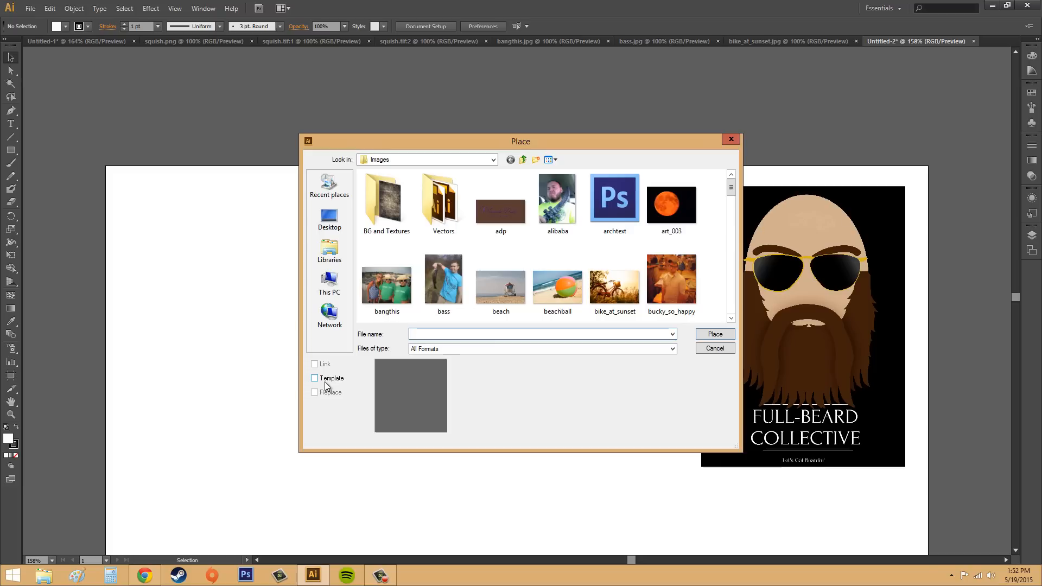
click(443, 278)
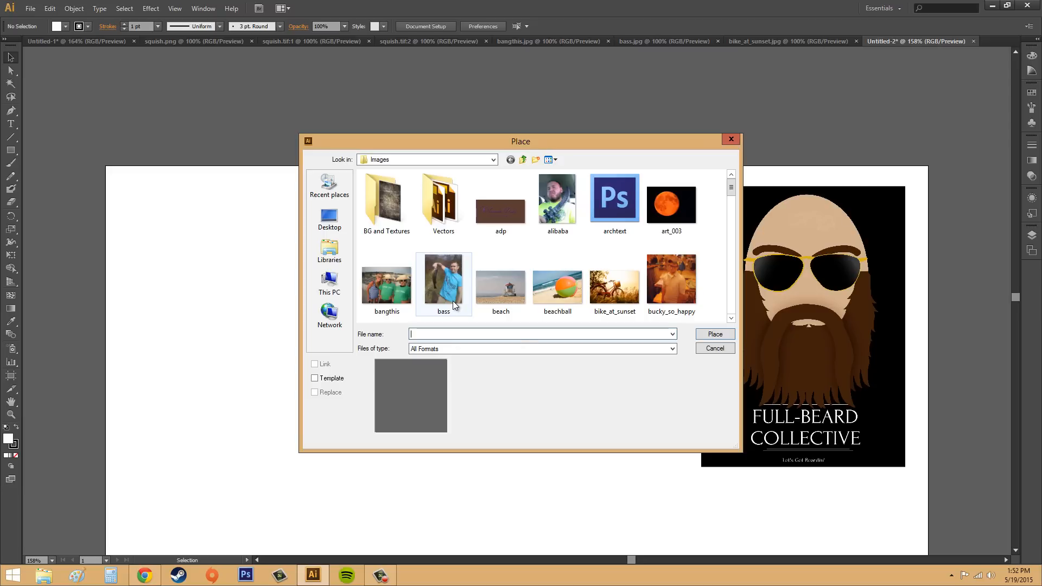
mouse_move(443, 279)
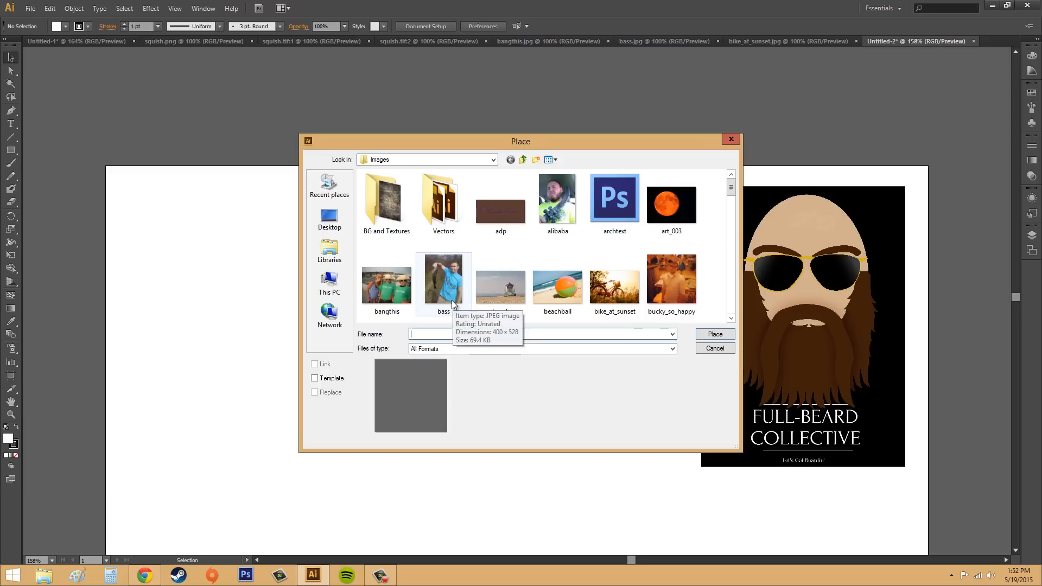
mouse_move(316, 396)
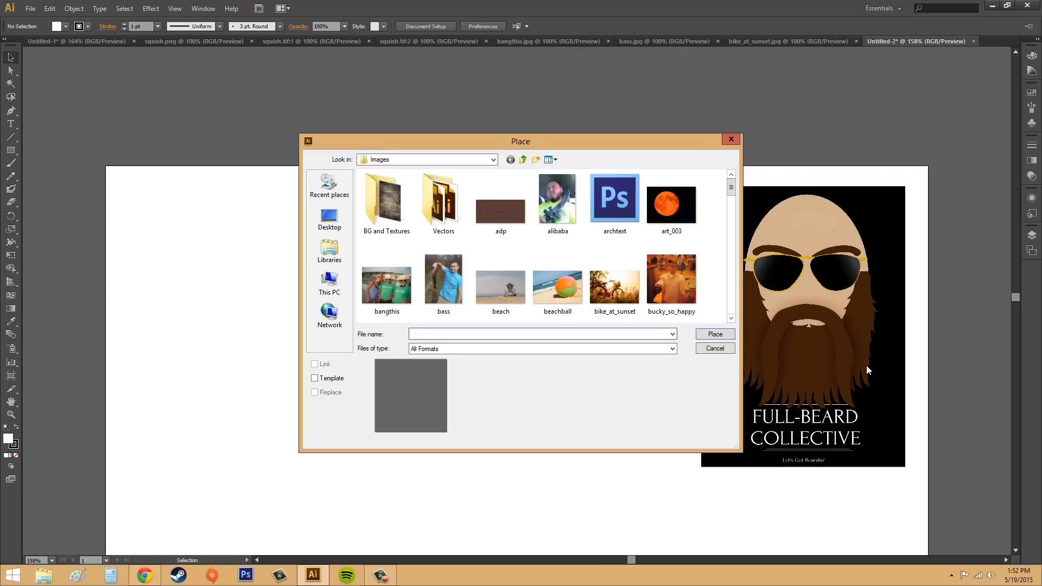
click(499, 278)
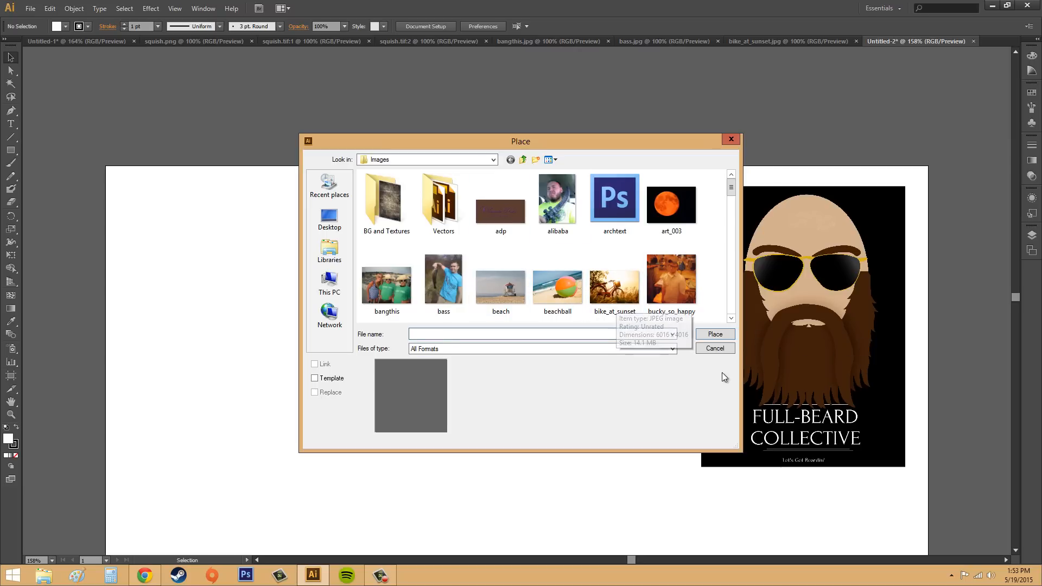
click(714, 333)
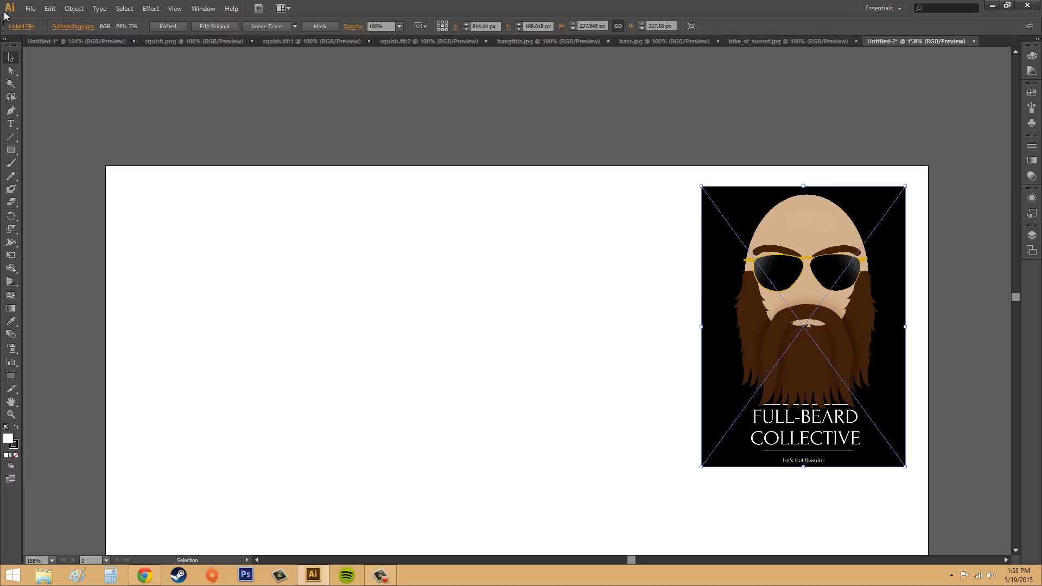
Place the beach photo with Replace on and Link off, swapping out the logo
click(30, 8)
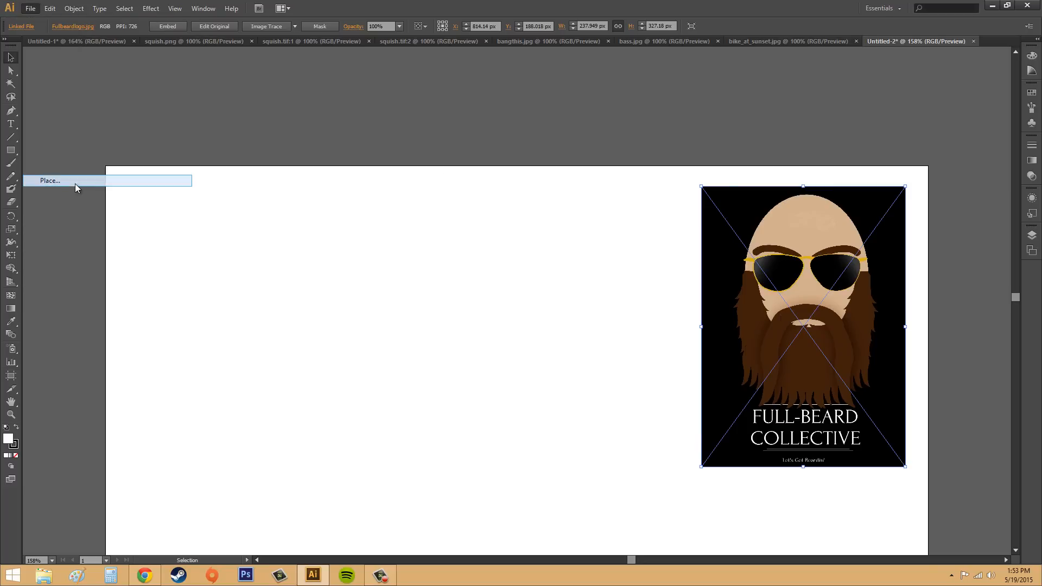
click(50, 181)
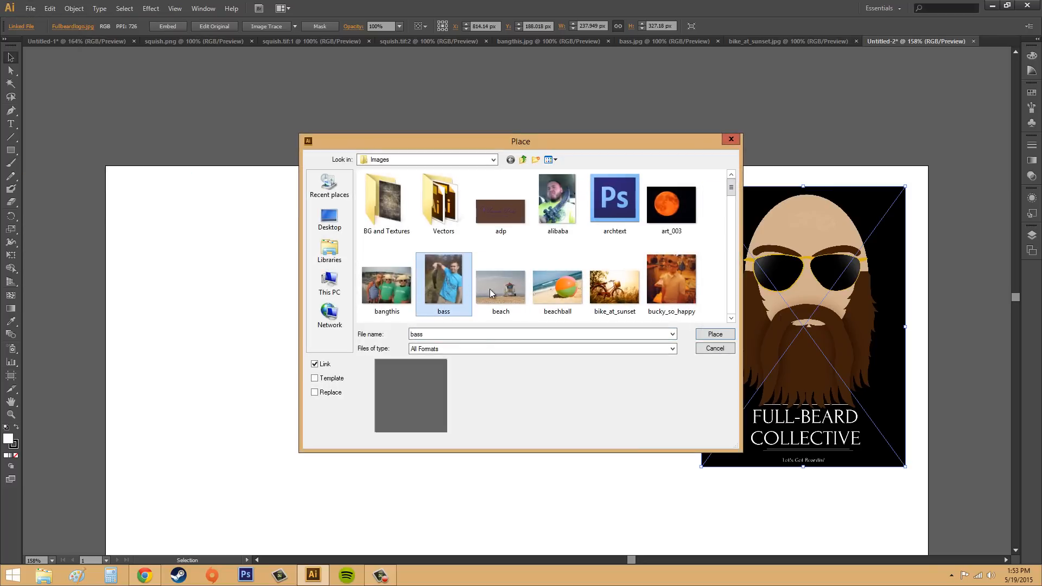
click(499, 279)
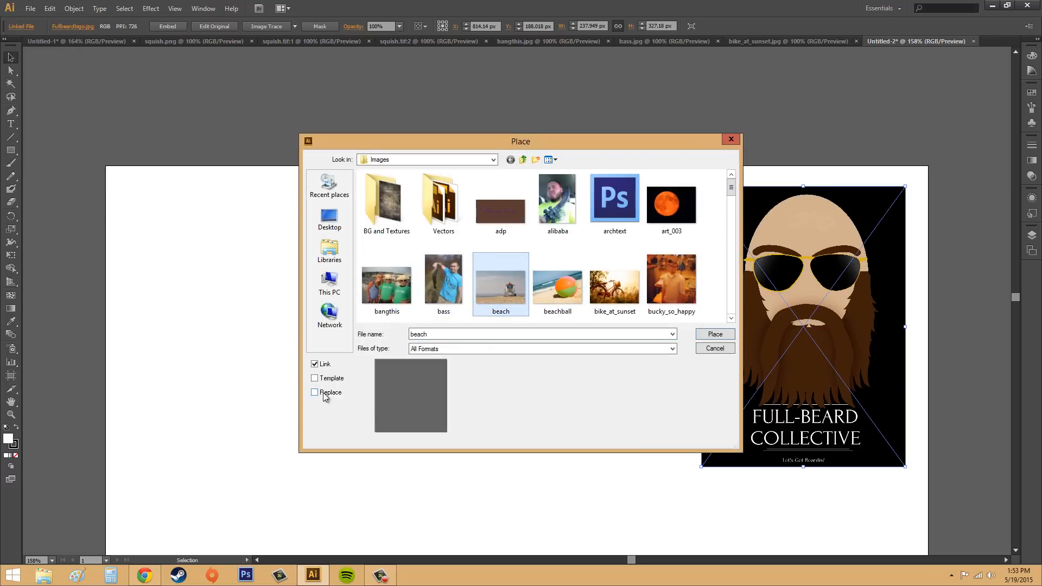
click(315, 392)
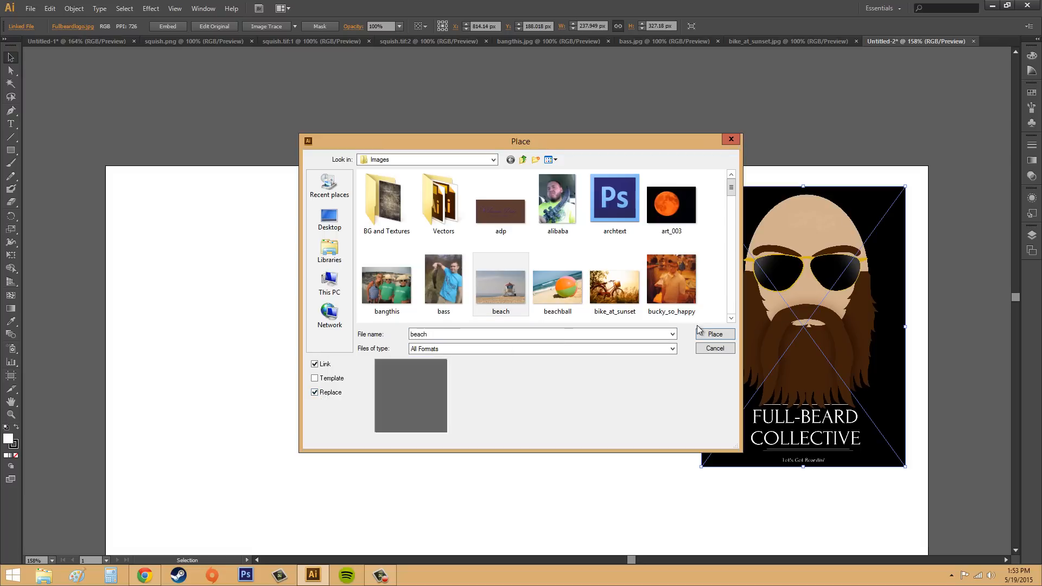
click(315, 364)
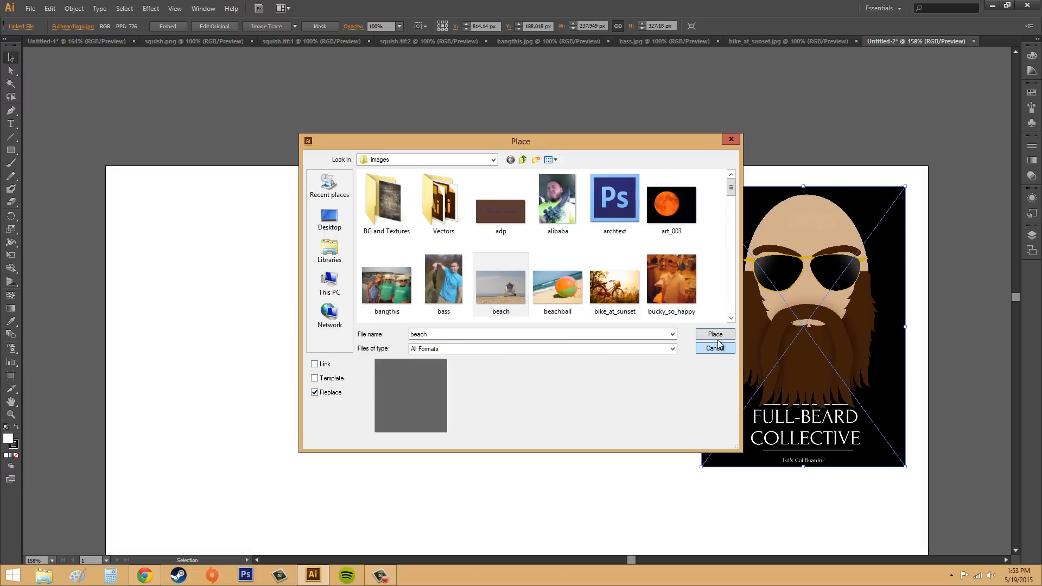
click(714, 334)
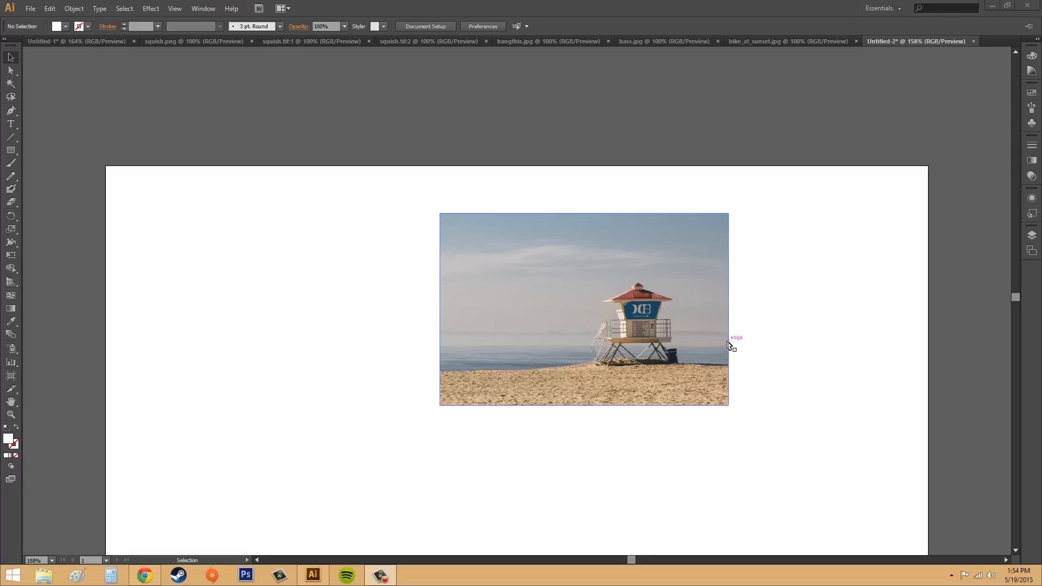
mouse_move(846, 348)
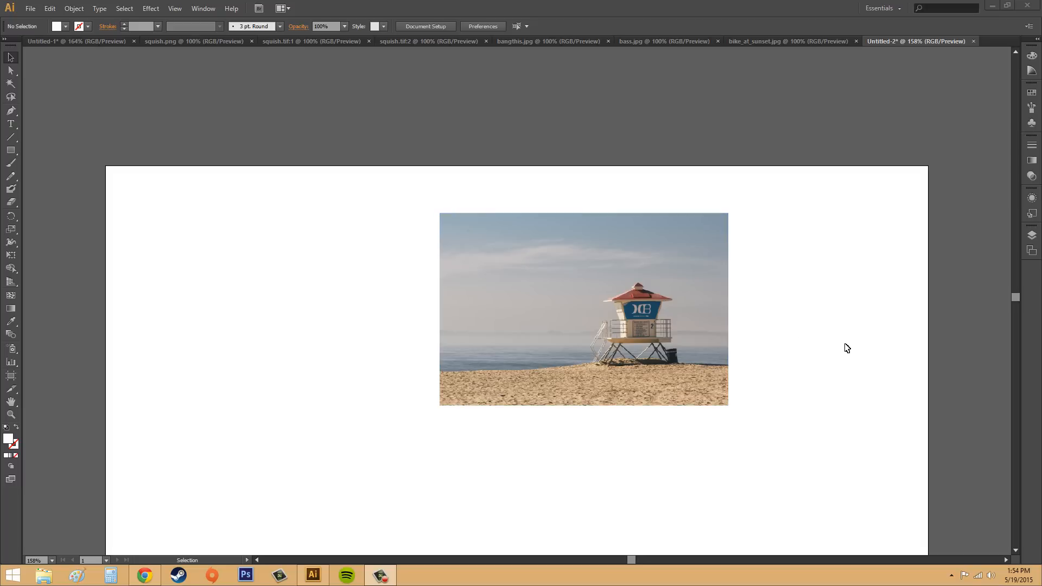